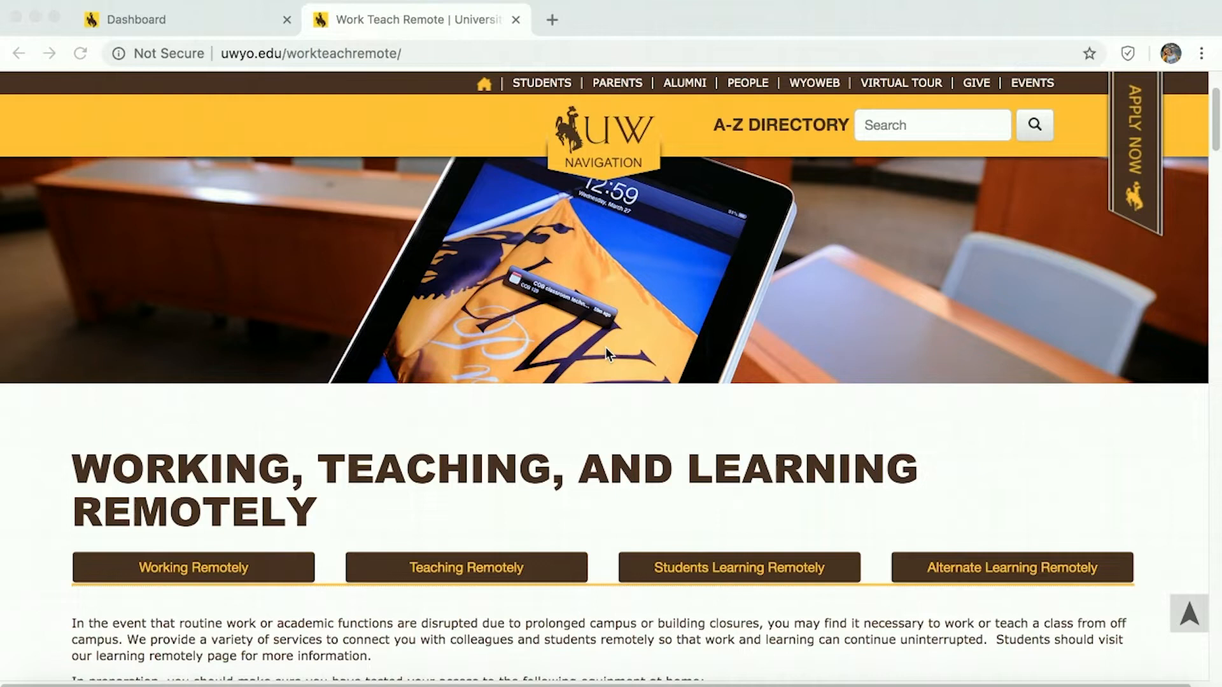
mouse_move(261, 76)
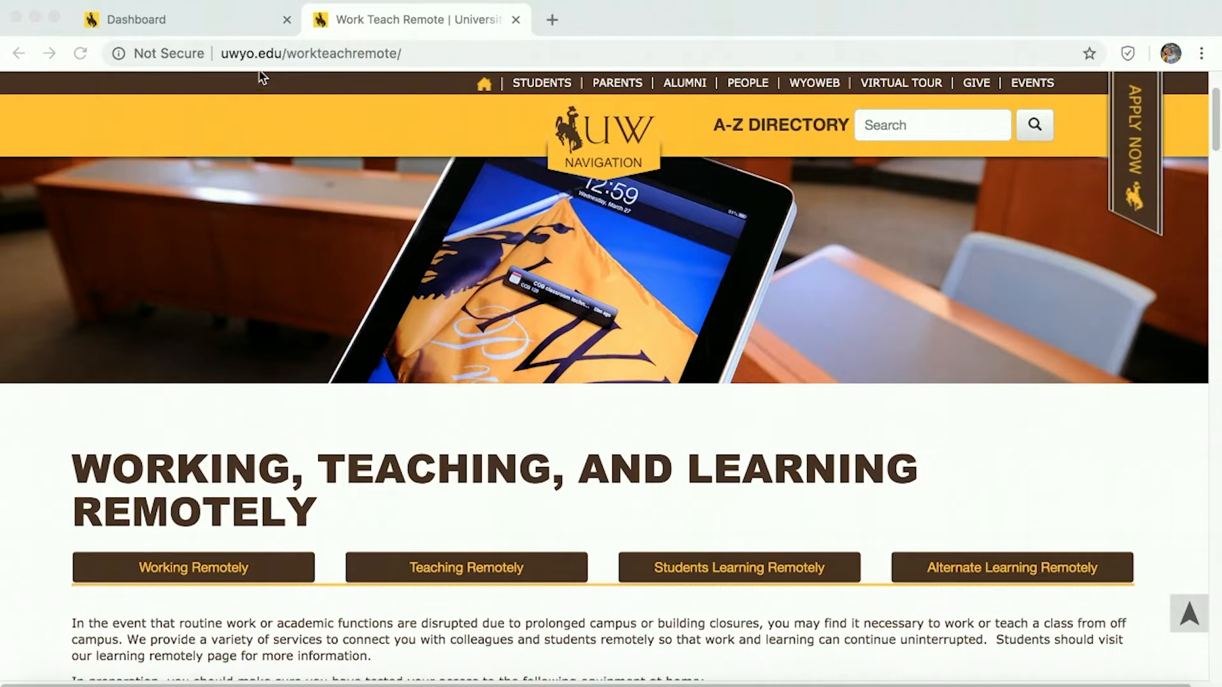
mouse_move(291, 71)
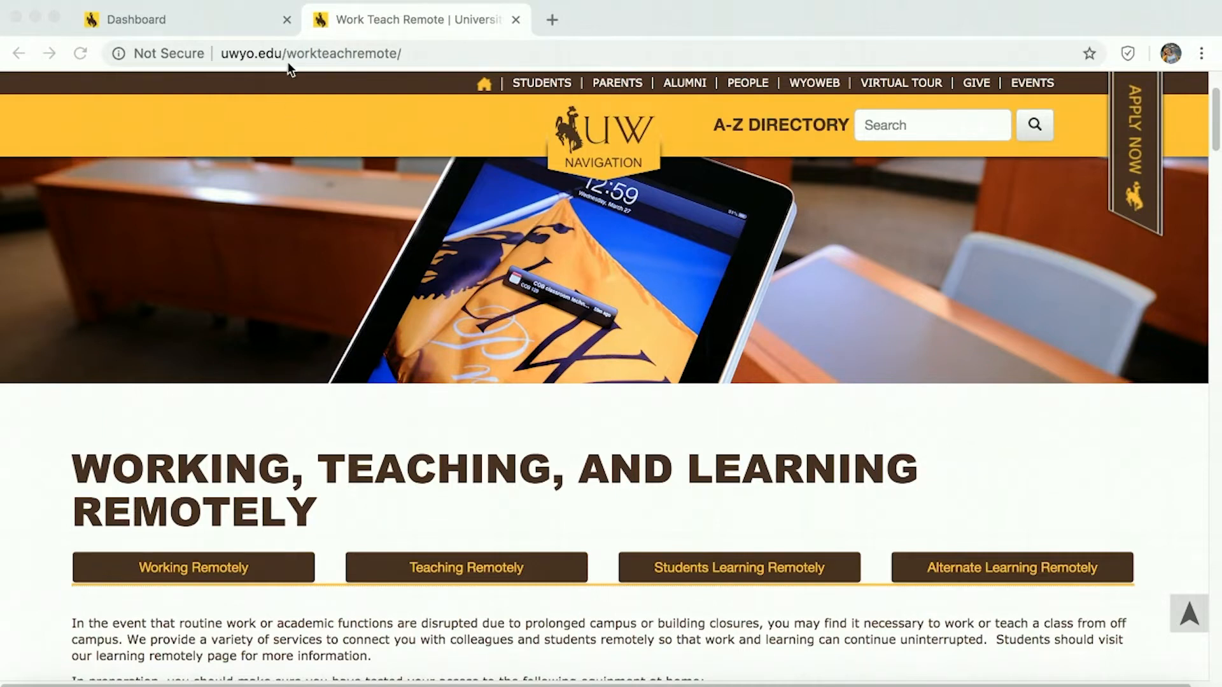
mouse_move(666, 546)
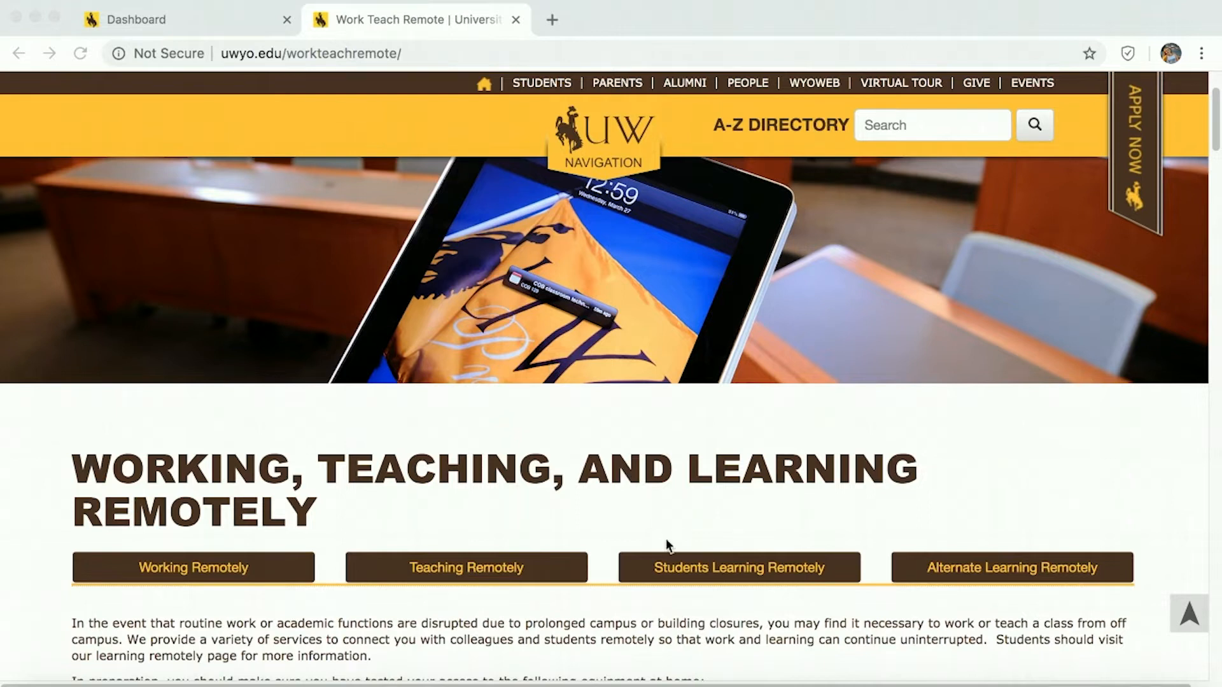
mouse_move(703, 572)
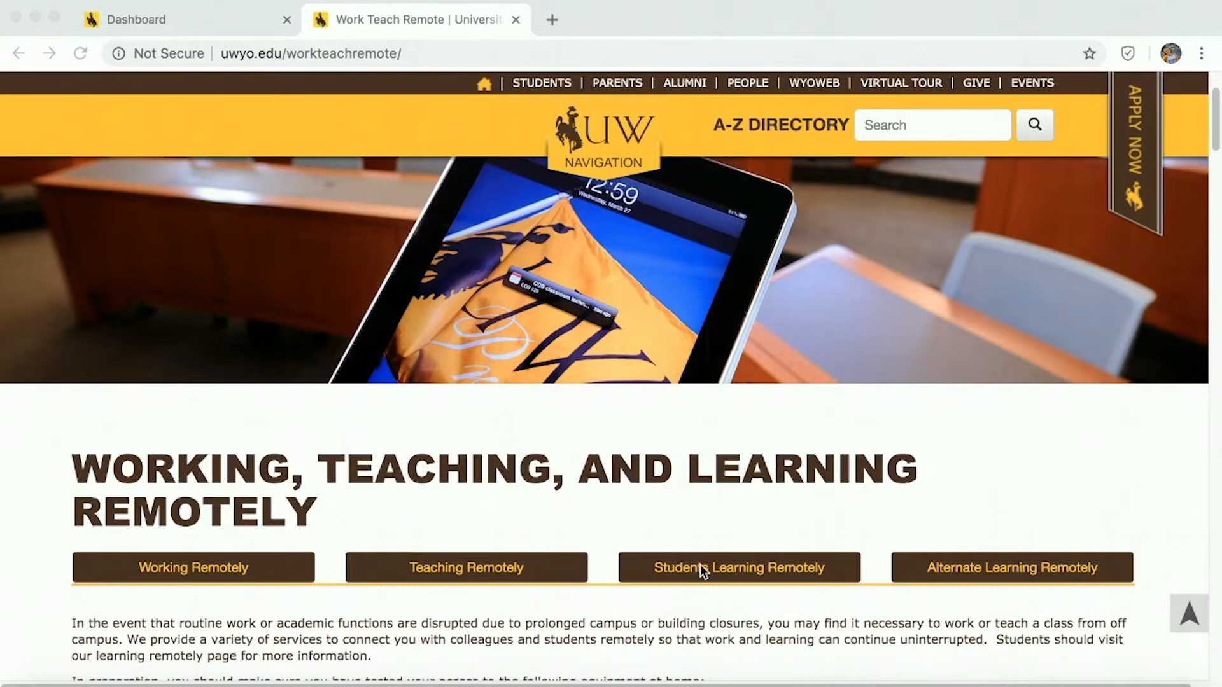
- Jump to the Students Learning Remotely section and review internet options and DSS accommodations below it
click(738, 567)
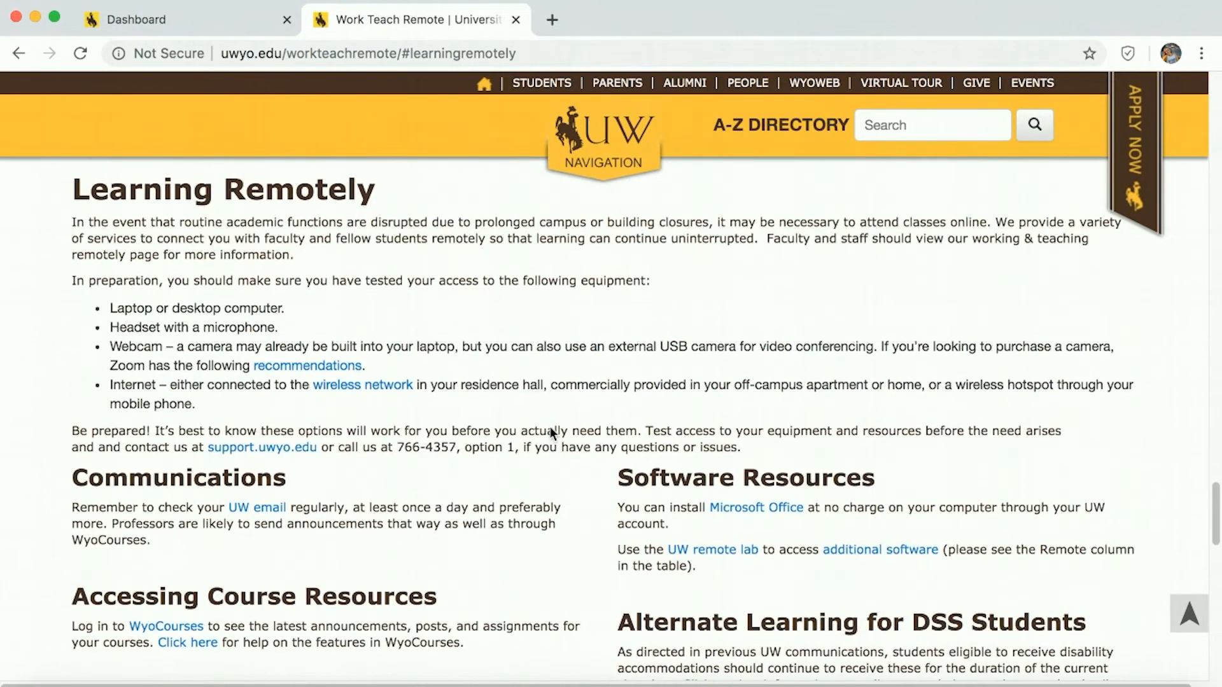
mouse_move(539, 408)
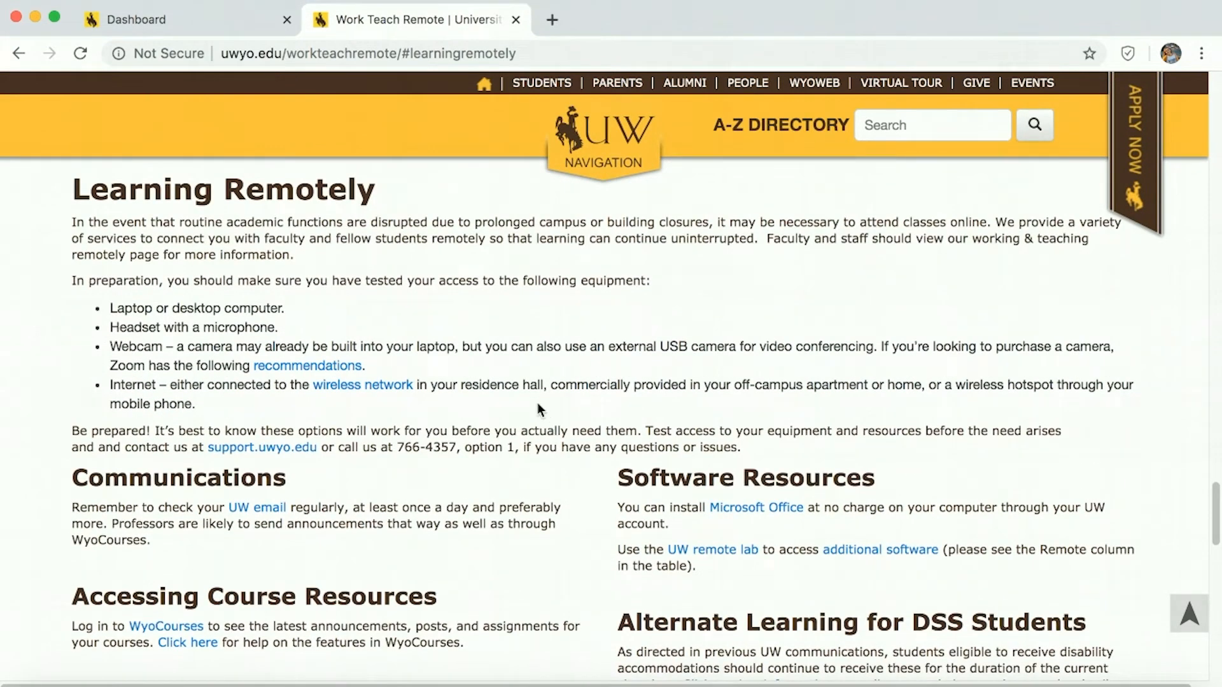
scroll(down, 3)
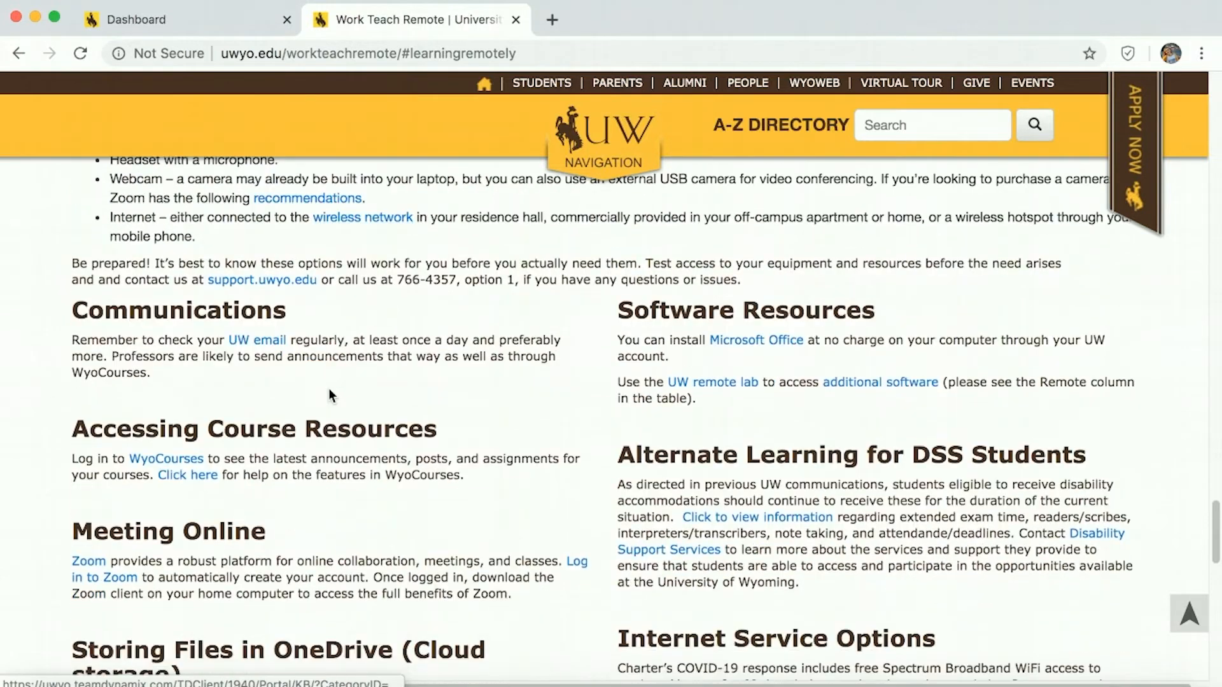
scroll(down, 3)
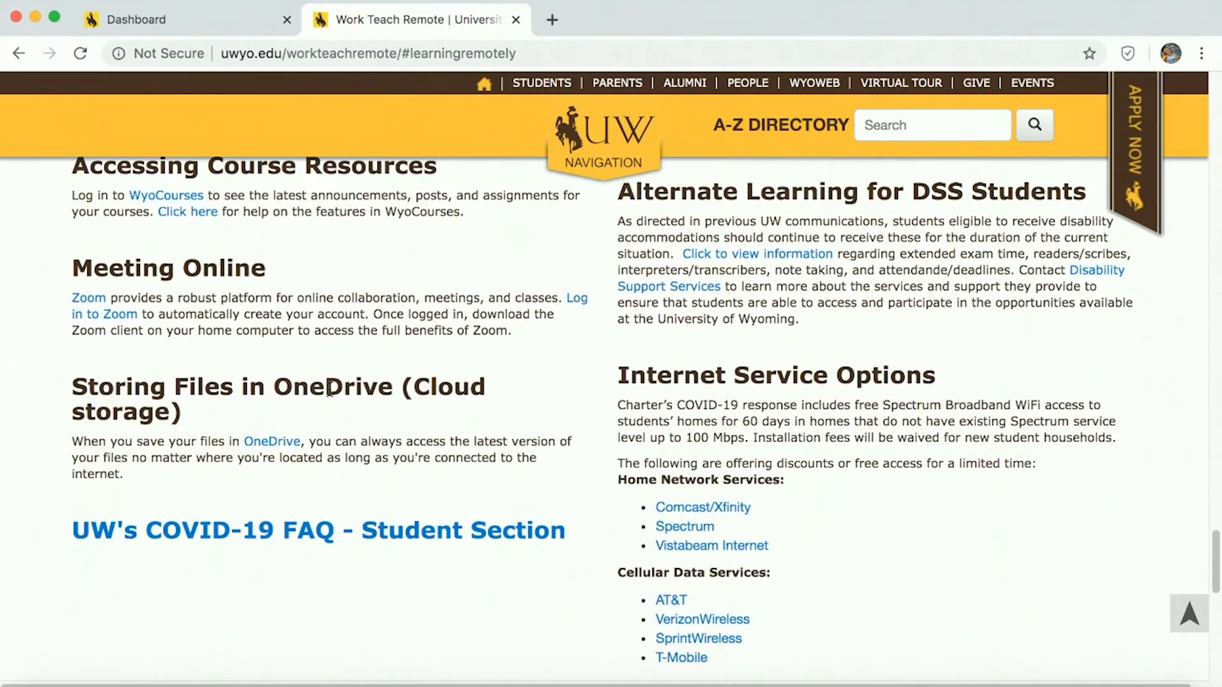
scroll(down, 3)
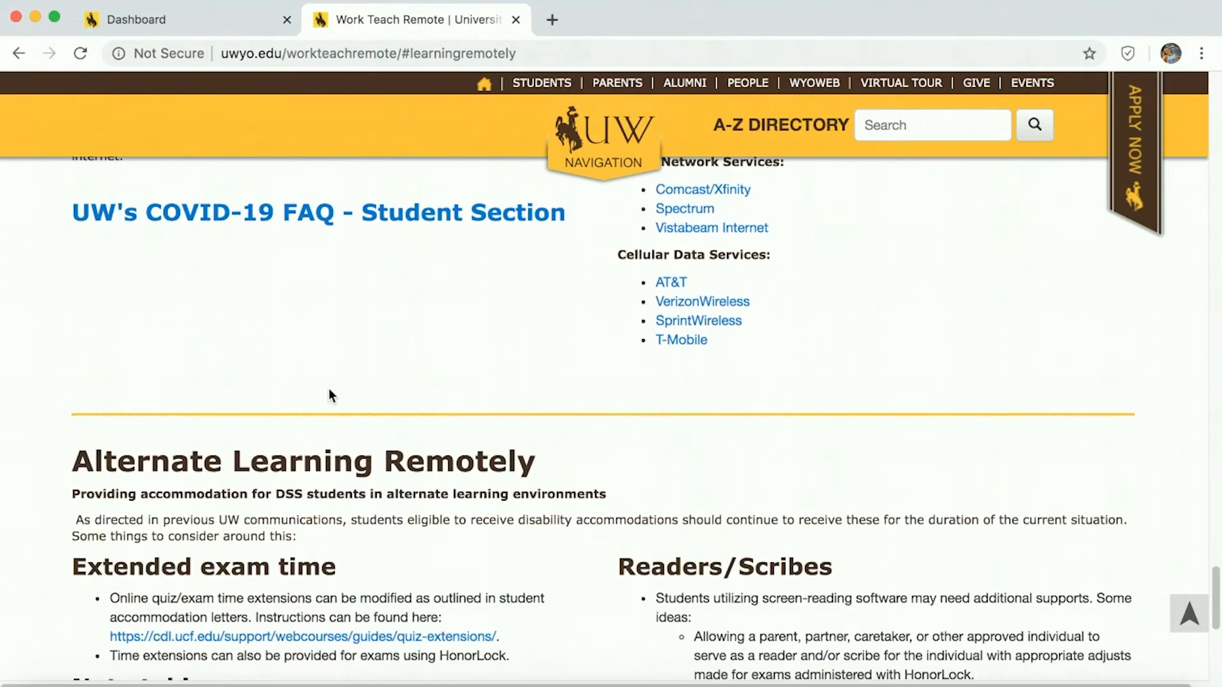
scroll(up, 3)
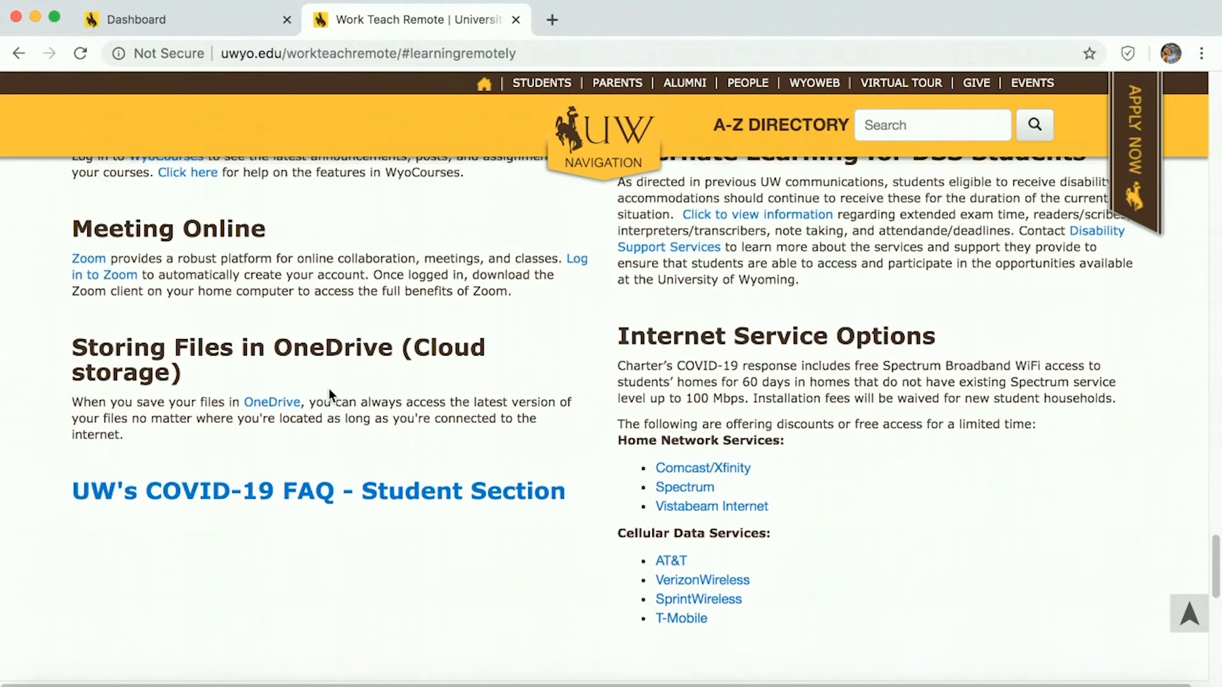
scroll(up, 3)
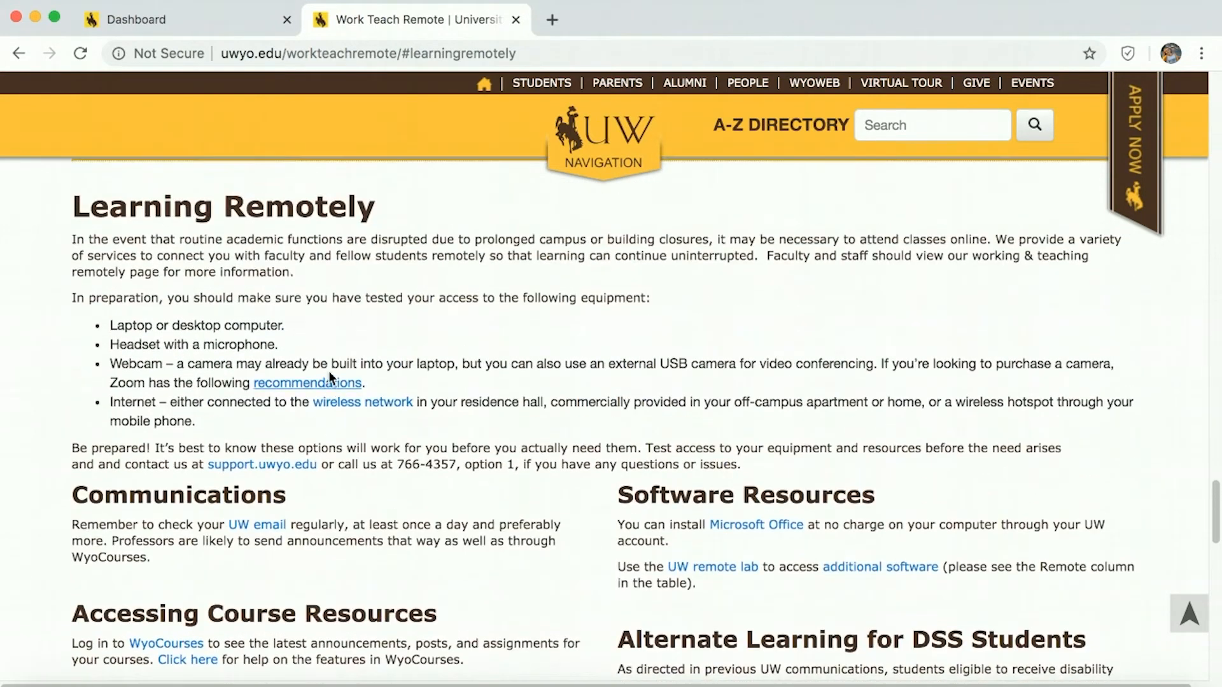
mouse_move(361, 515)
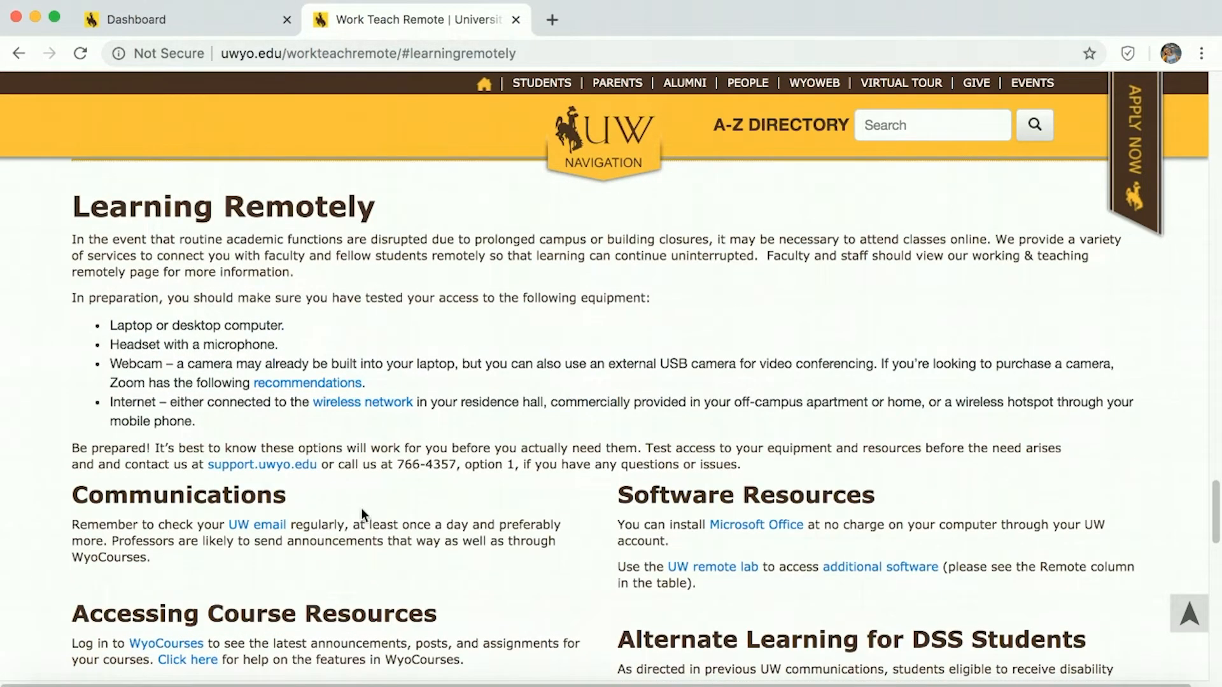
mouse_move(431, 484)
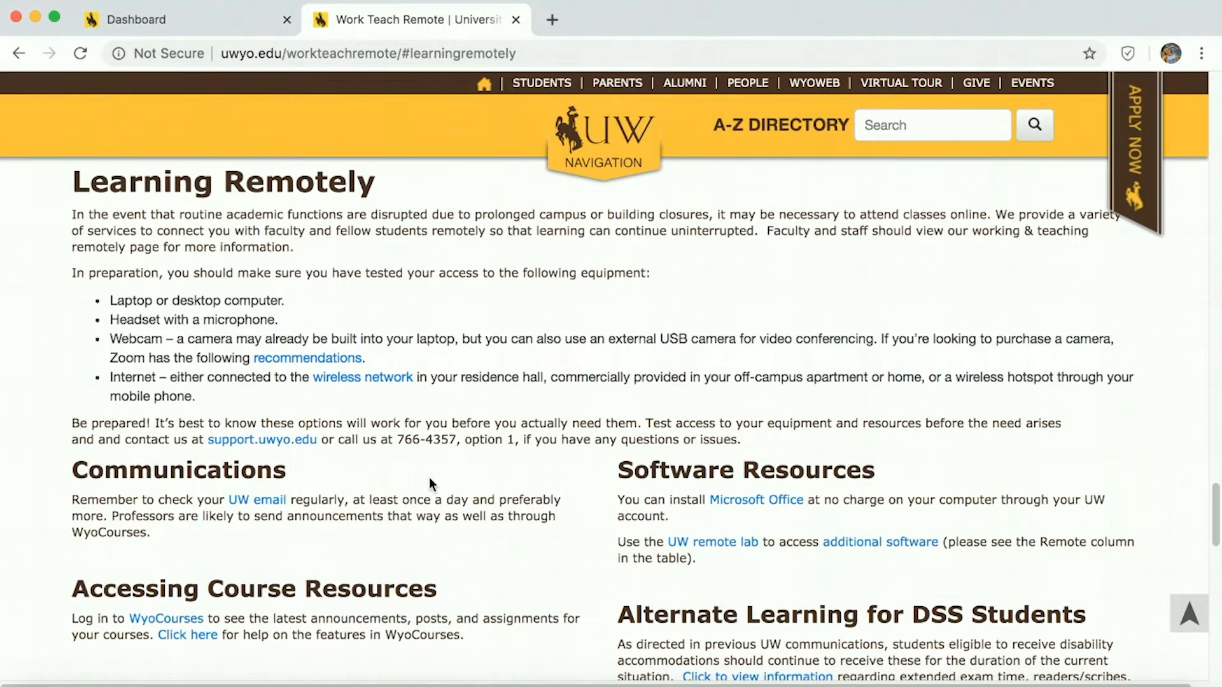
scroll(up, 3)
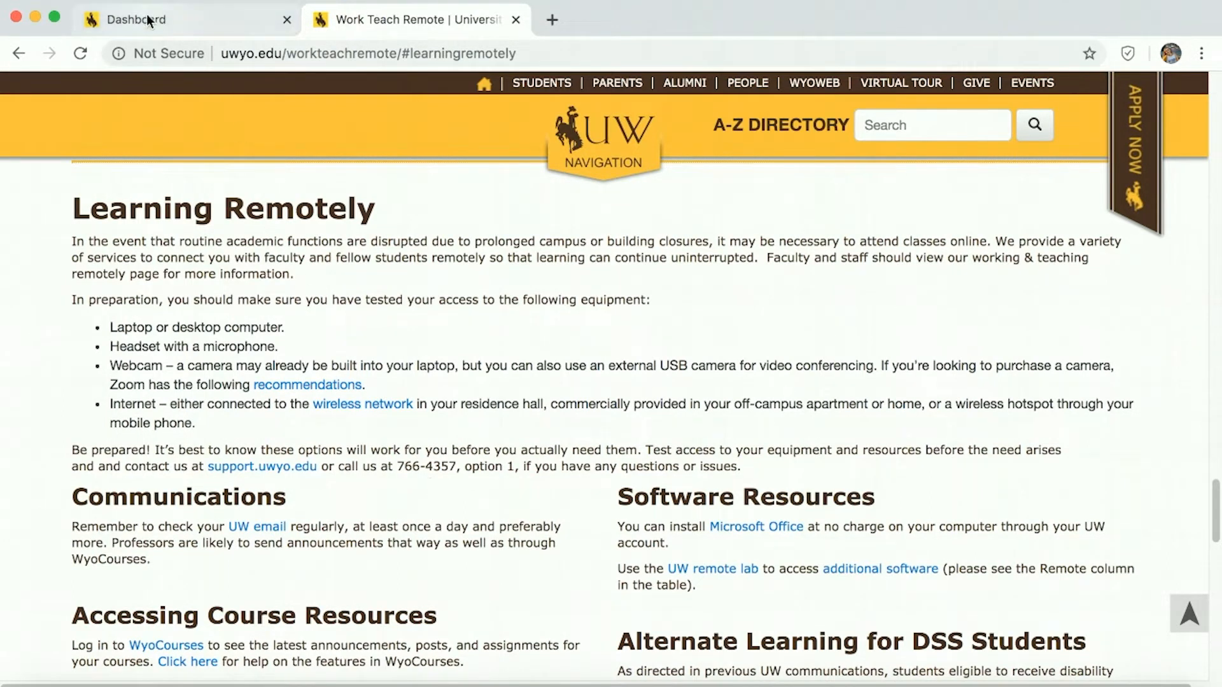
- Switch to the WyoCourses Dashboard and browse its course cards and To Do list
click(140, 19)
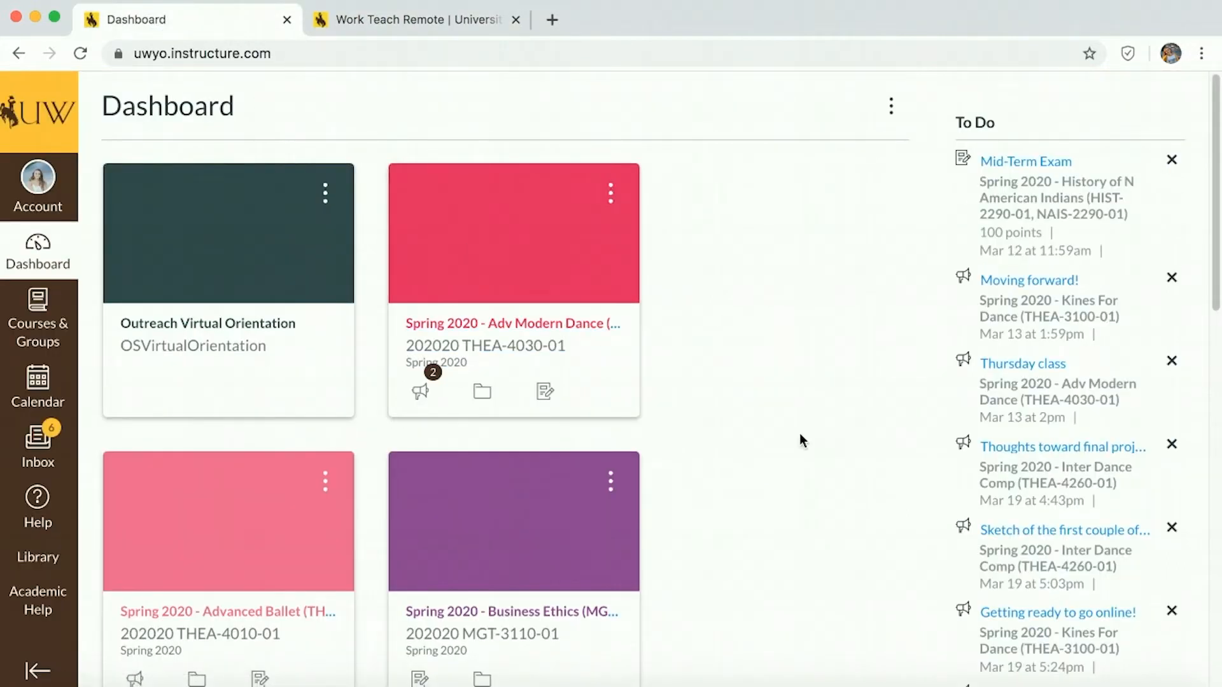
mouse_move(836, 359)
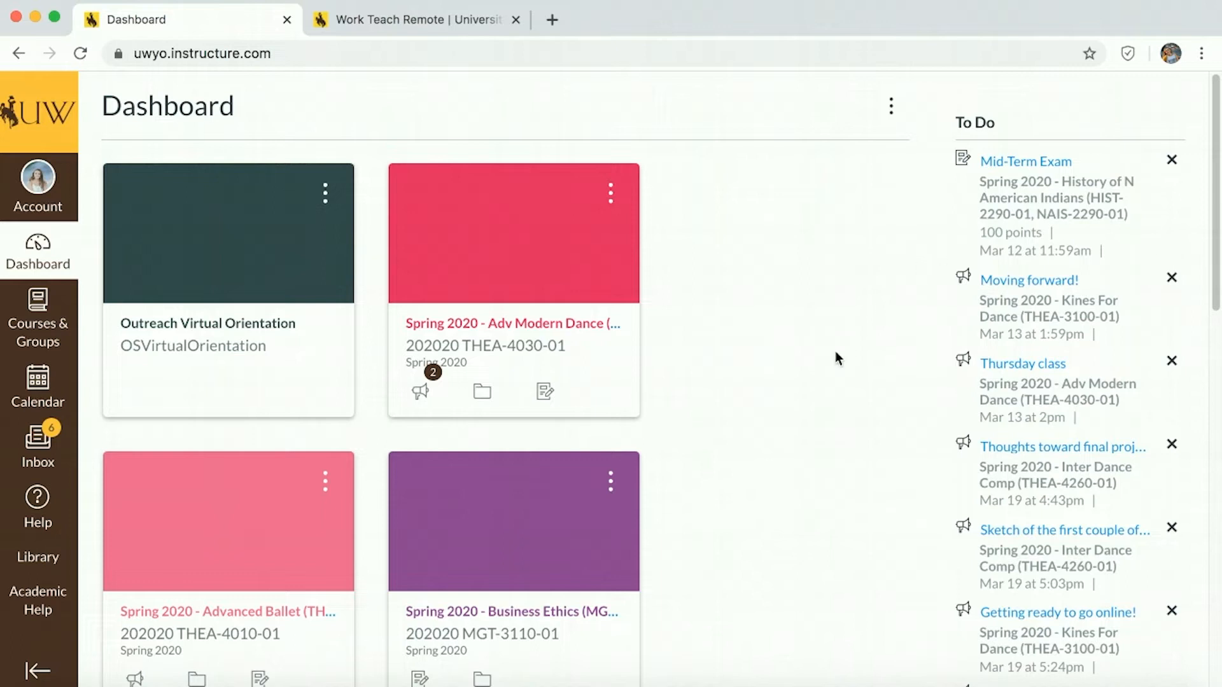
mouse_move(827, 373)
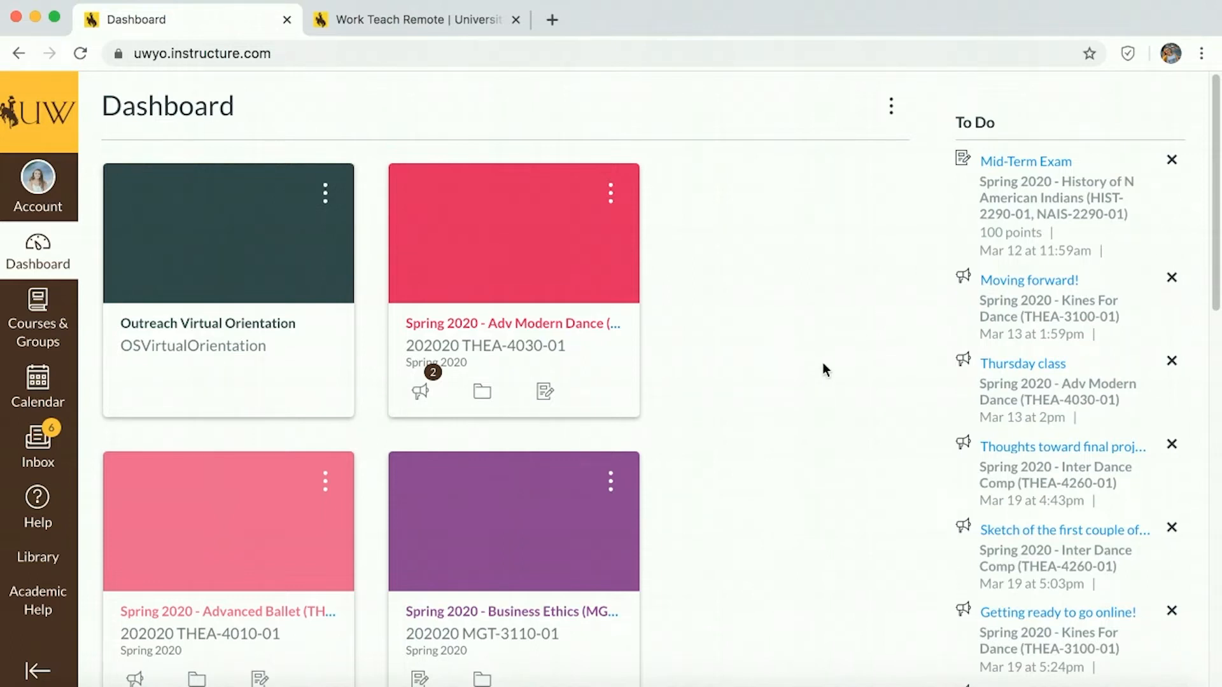
mouse_move(536, 172)
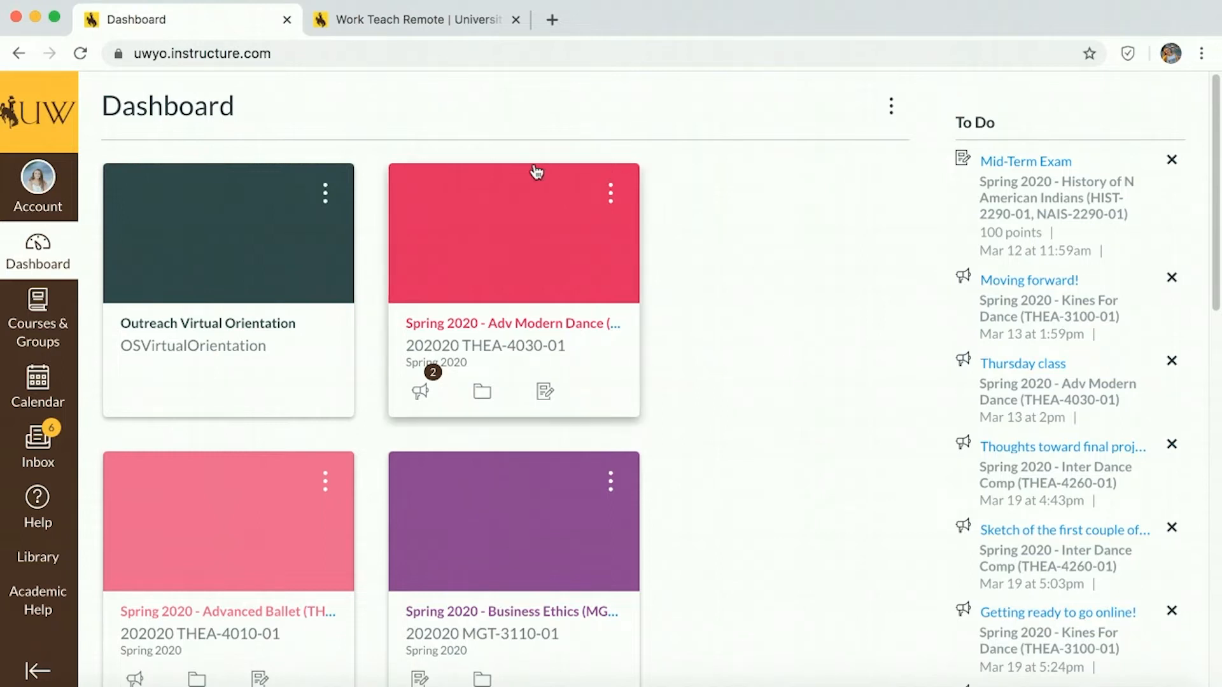
mouse_move(596, 331)
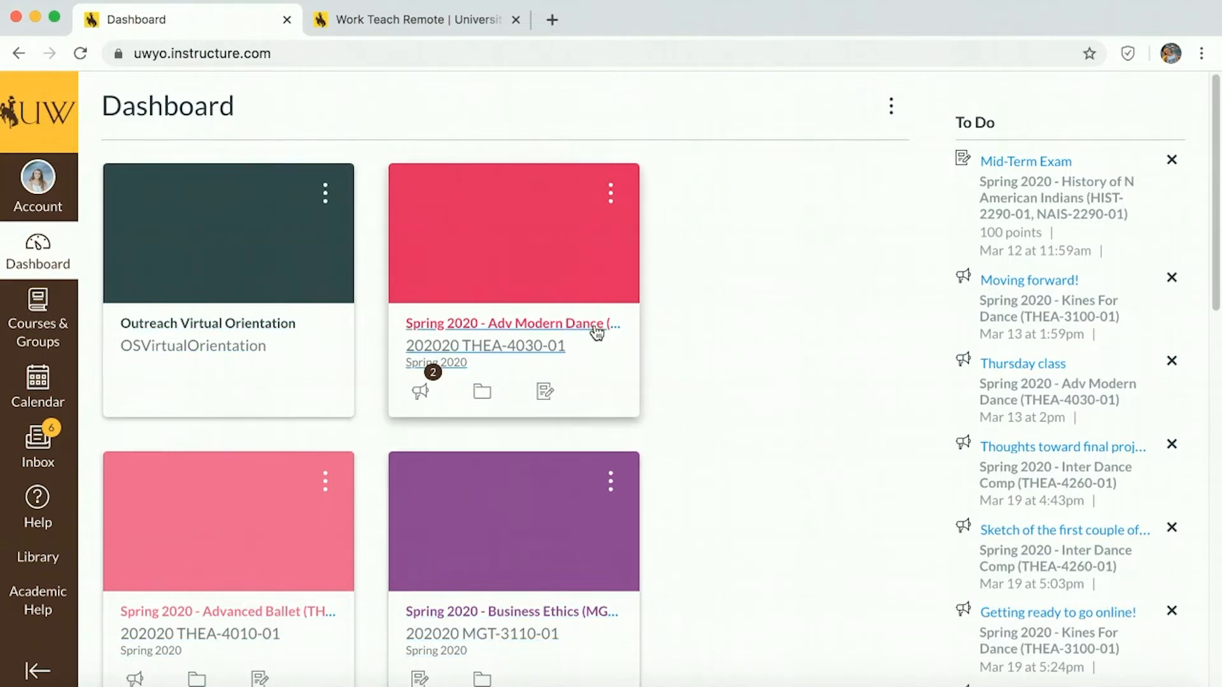
scroll(down, 3)
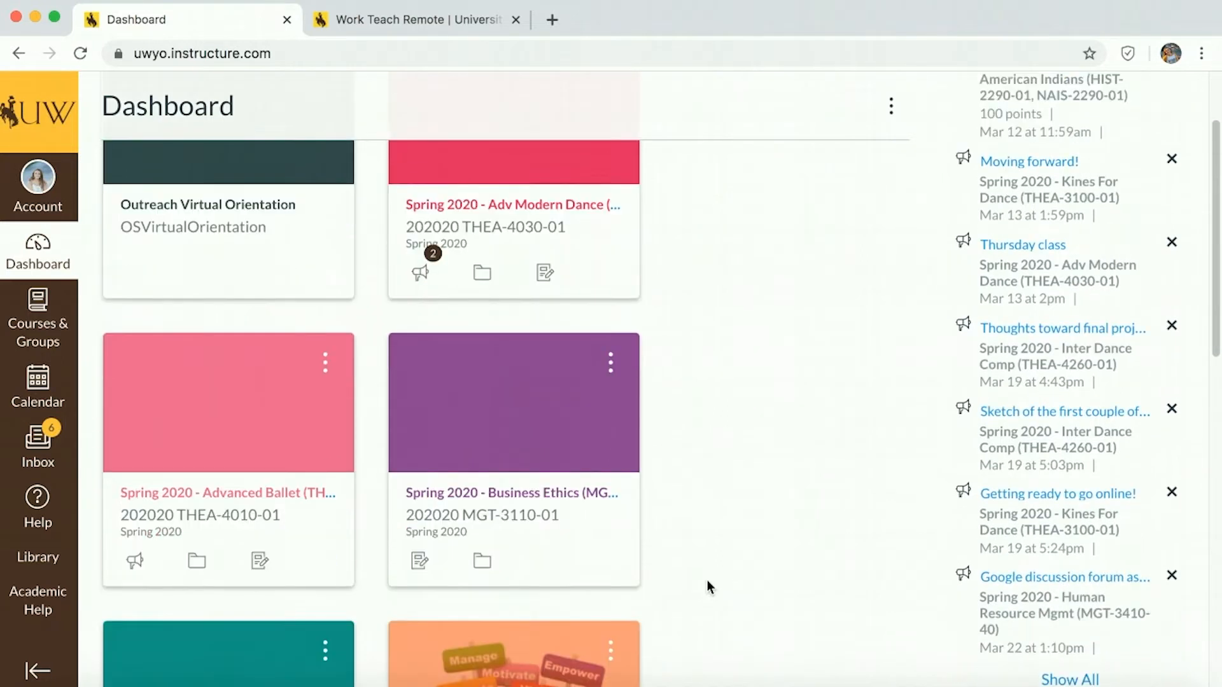
scroll(down, 3)
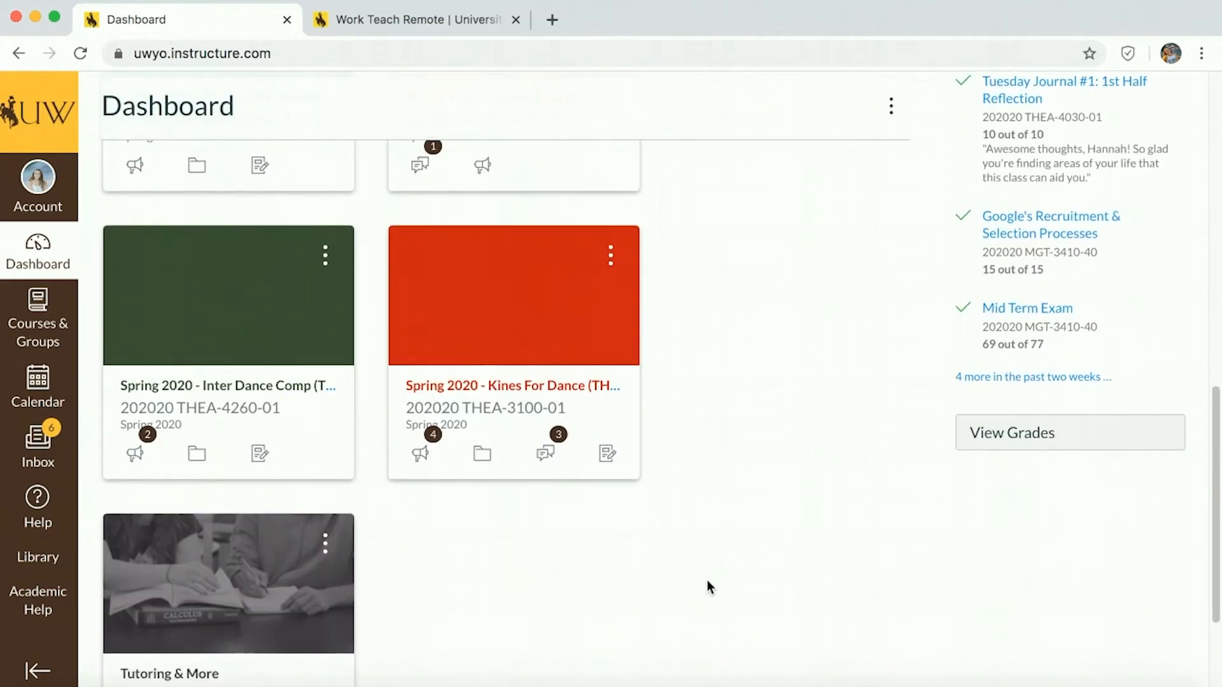
scroll(up, 3)
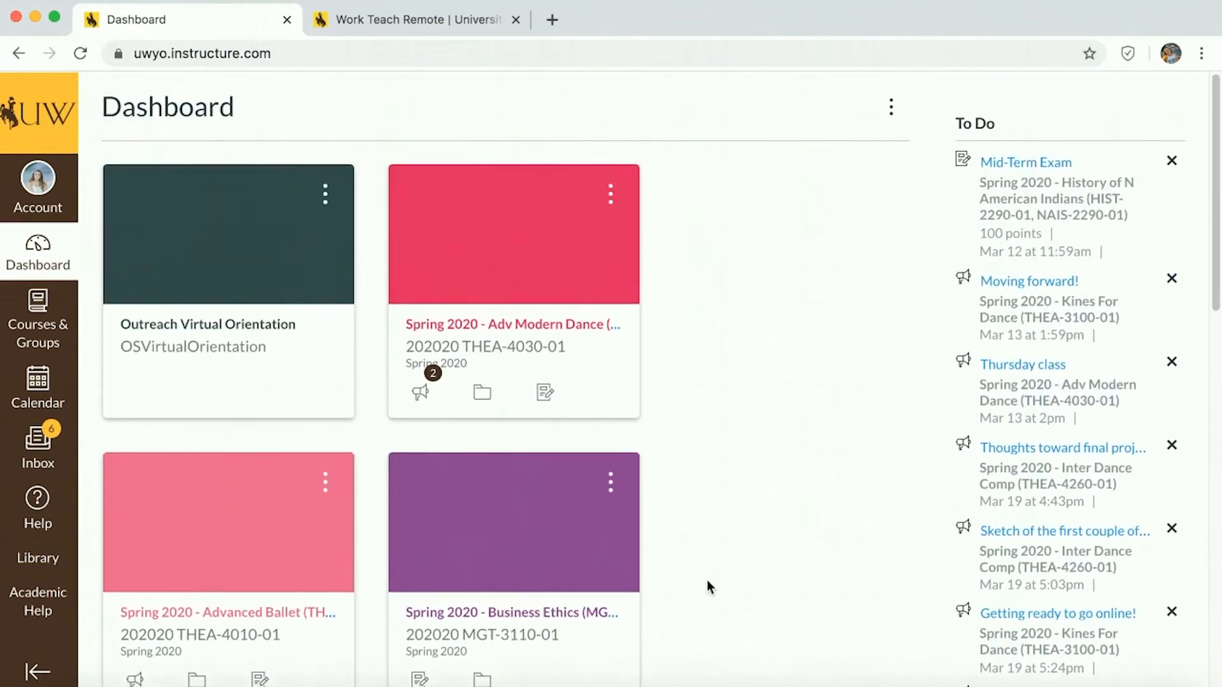
click(37, 317)
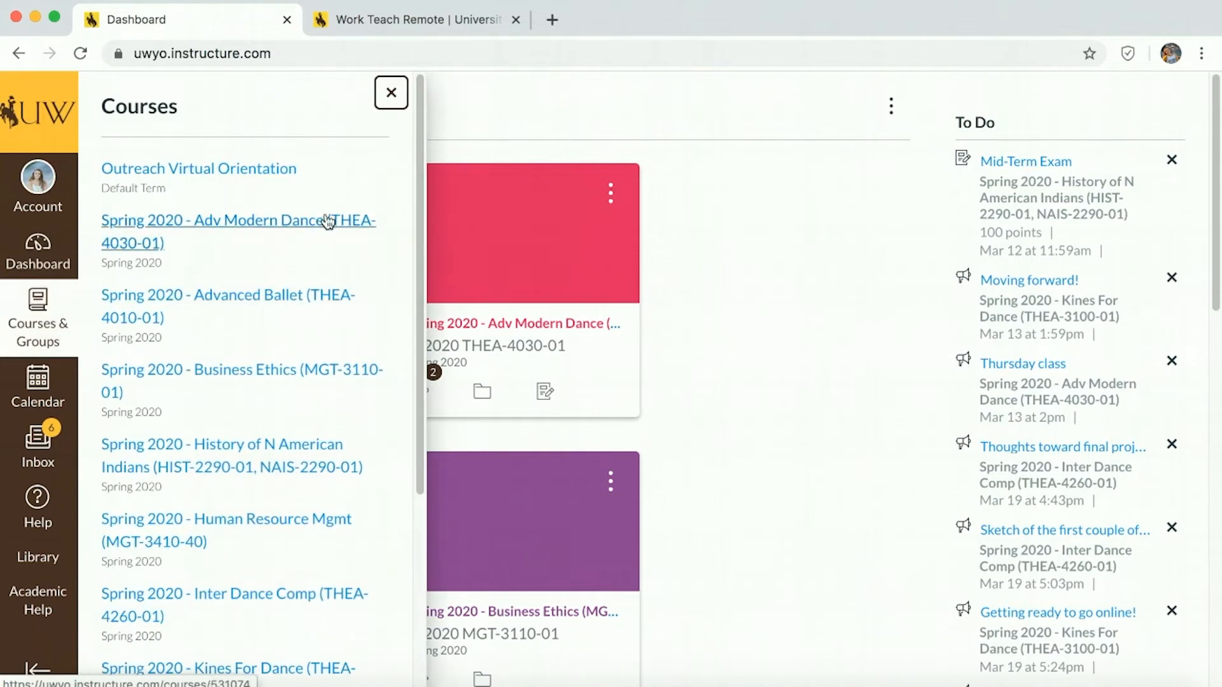
scroll(down, 3)
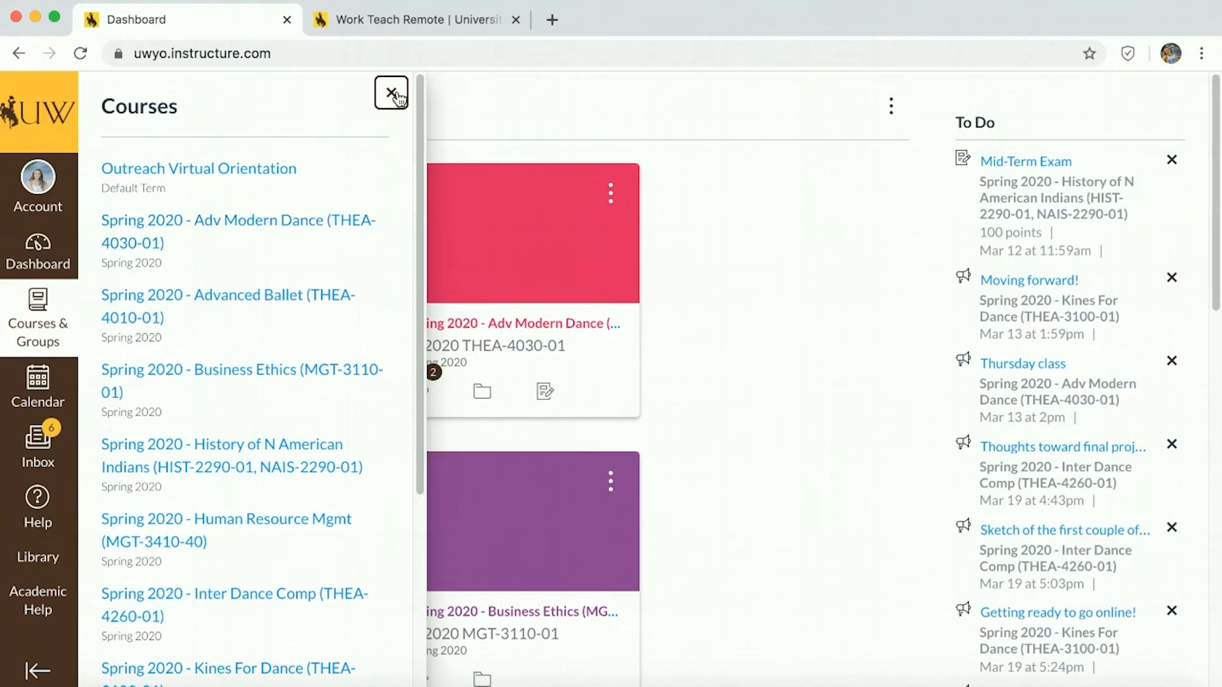
click(391, 93)
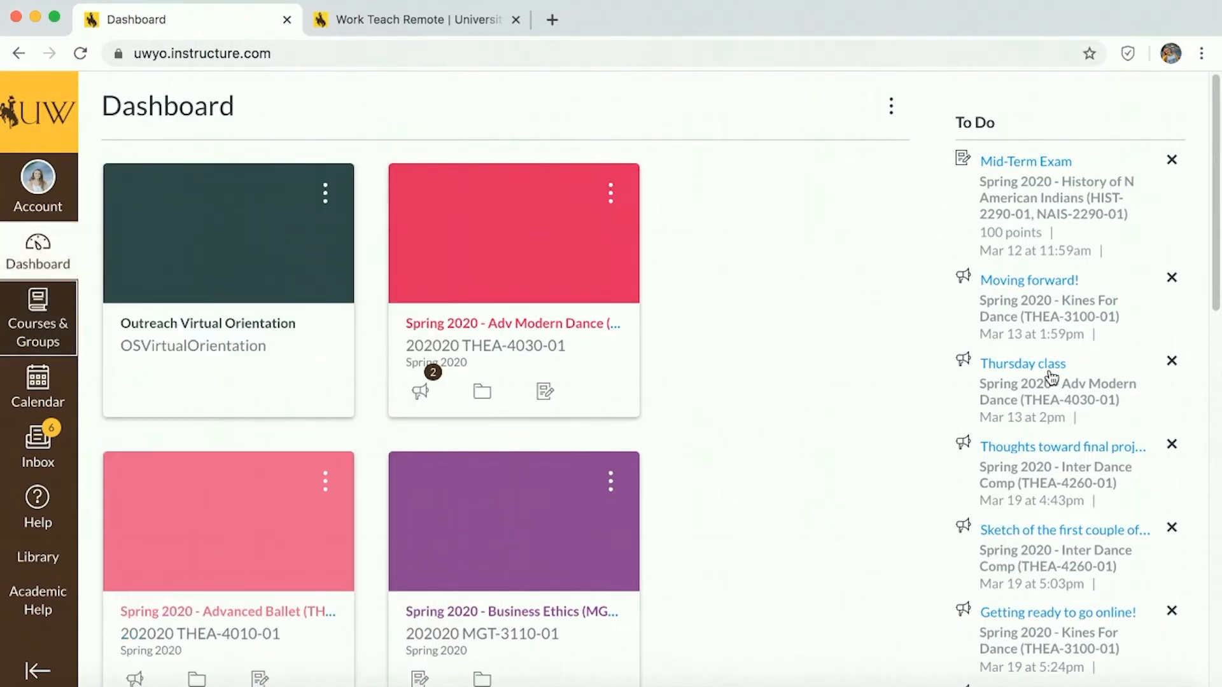
mouse_move(1014, 633)
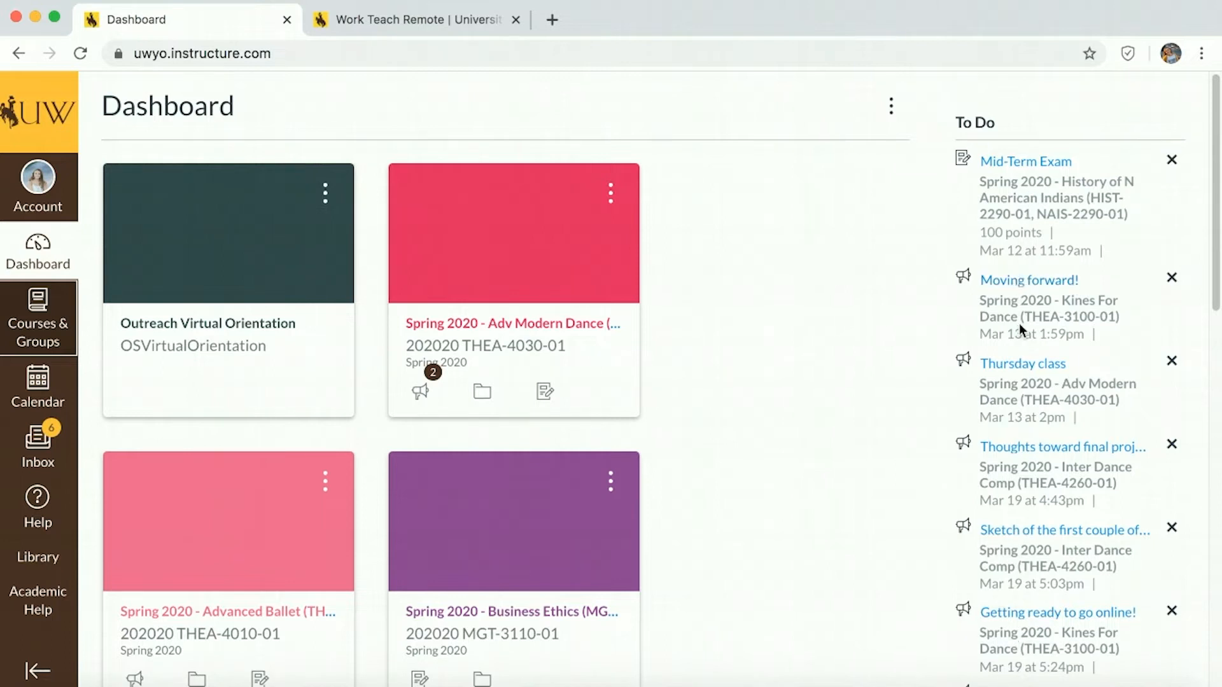
mouse_move(1029, 543)
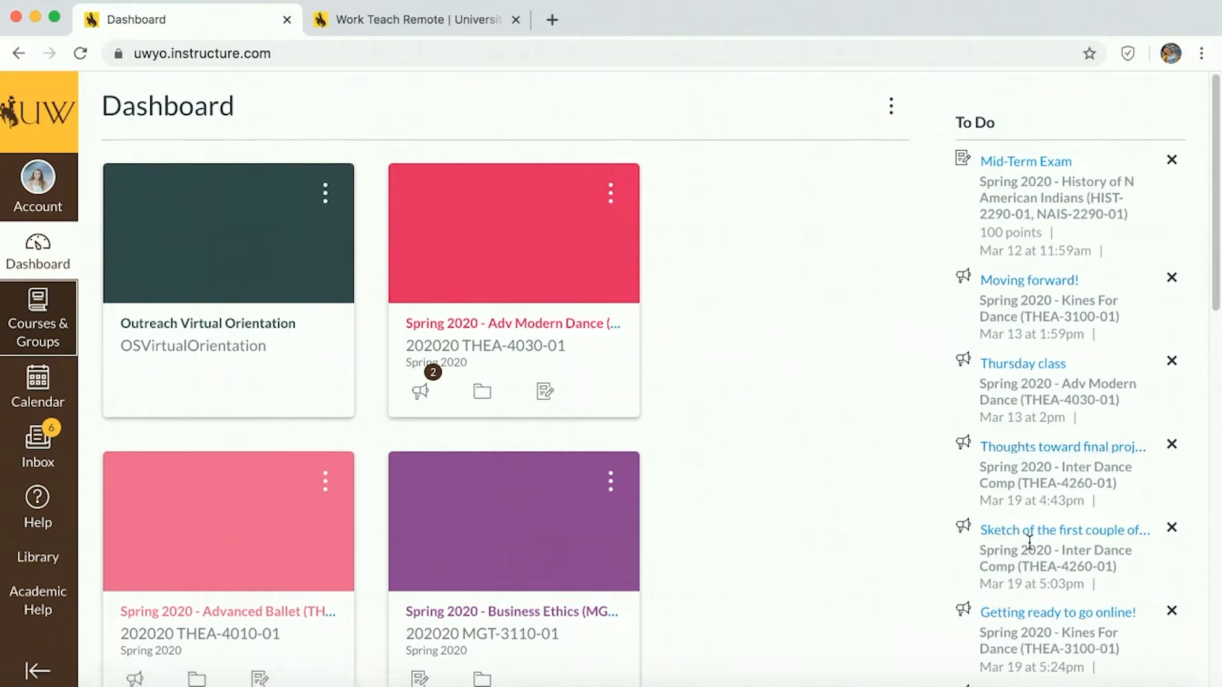
mouse_move(1056, 196)
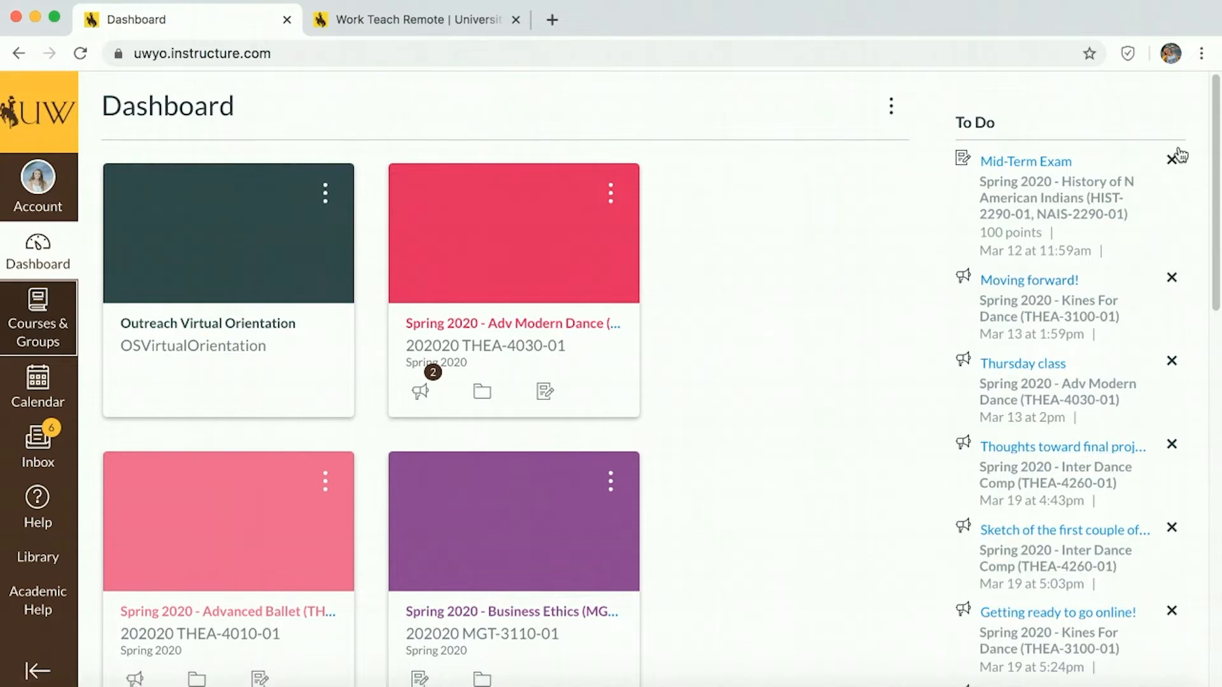
mouse_move(1065, 419)
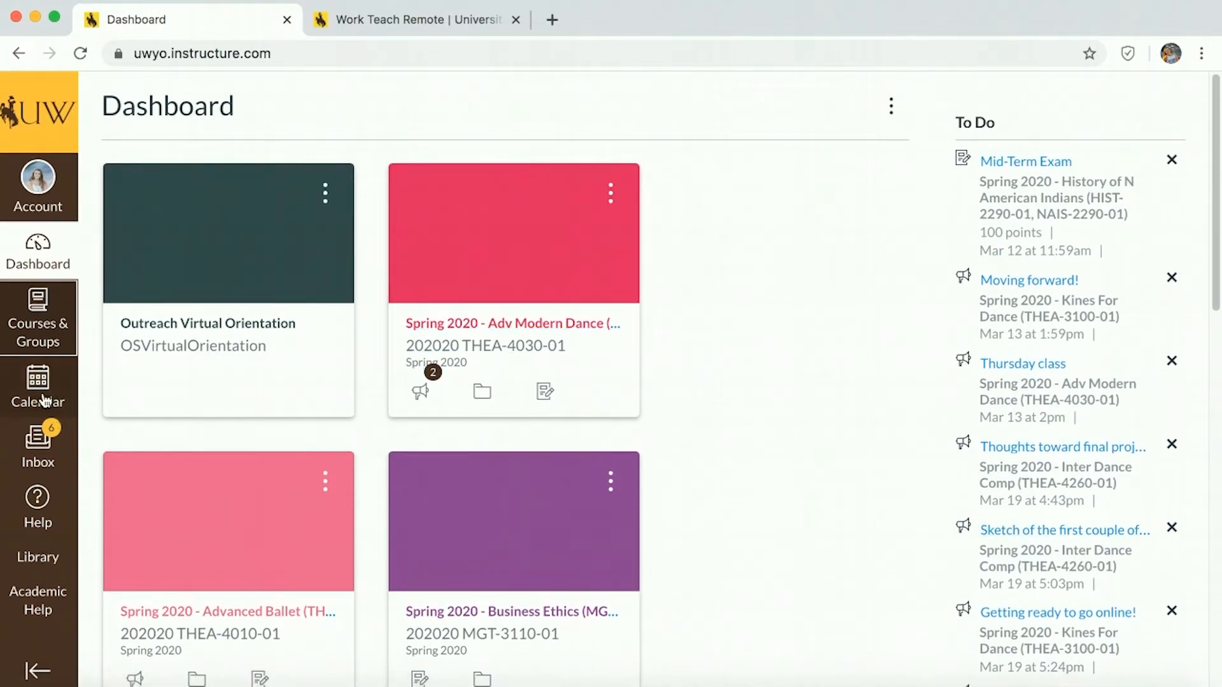
- Show the Calendar's March 2020 month view with course assignments and exams on their due dates
click(37, 387)
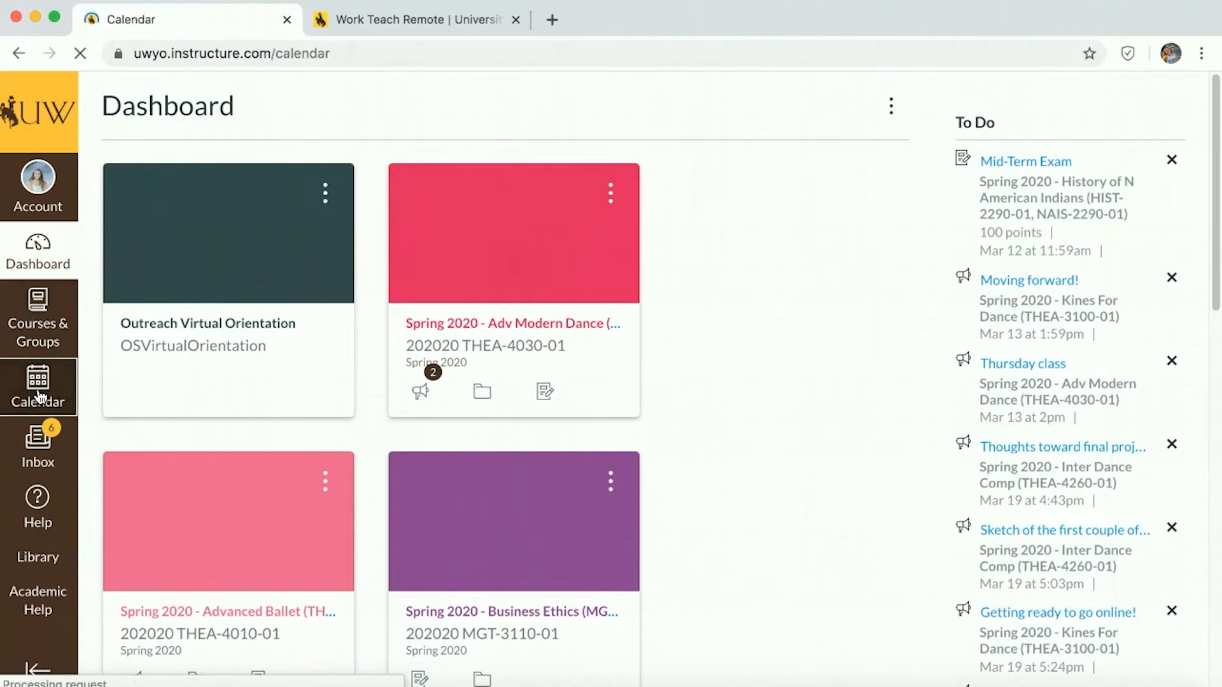
click(37, 387)
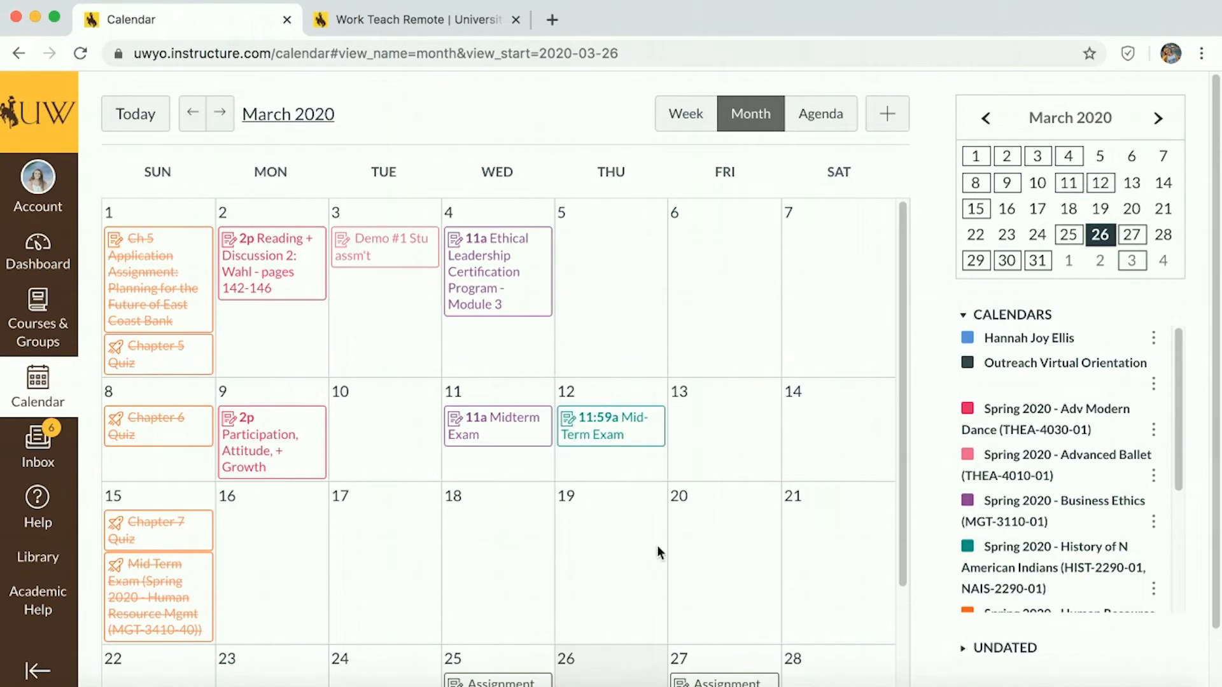
scroll(down, 3)
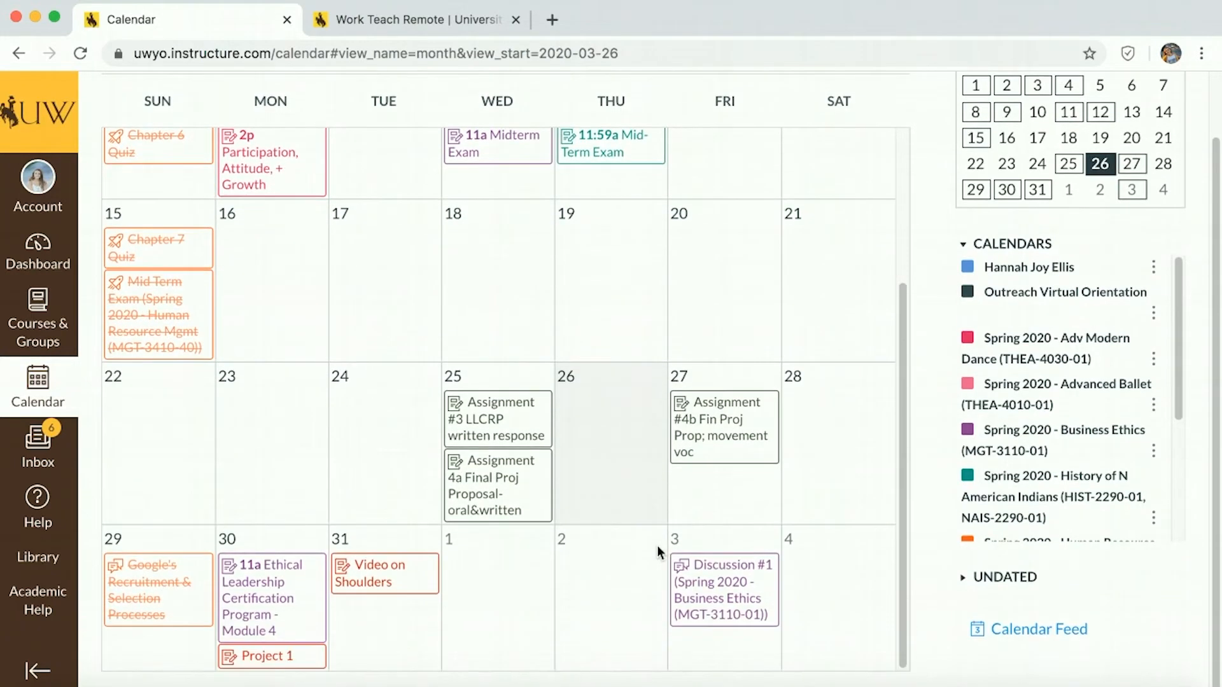
mouse_move(162, 577)
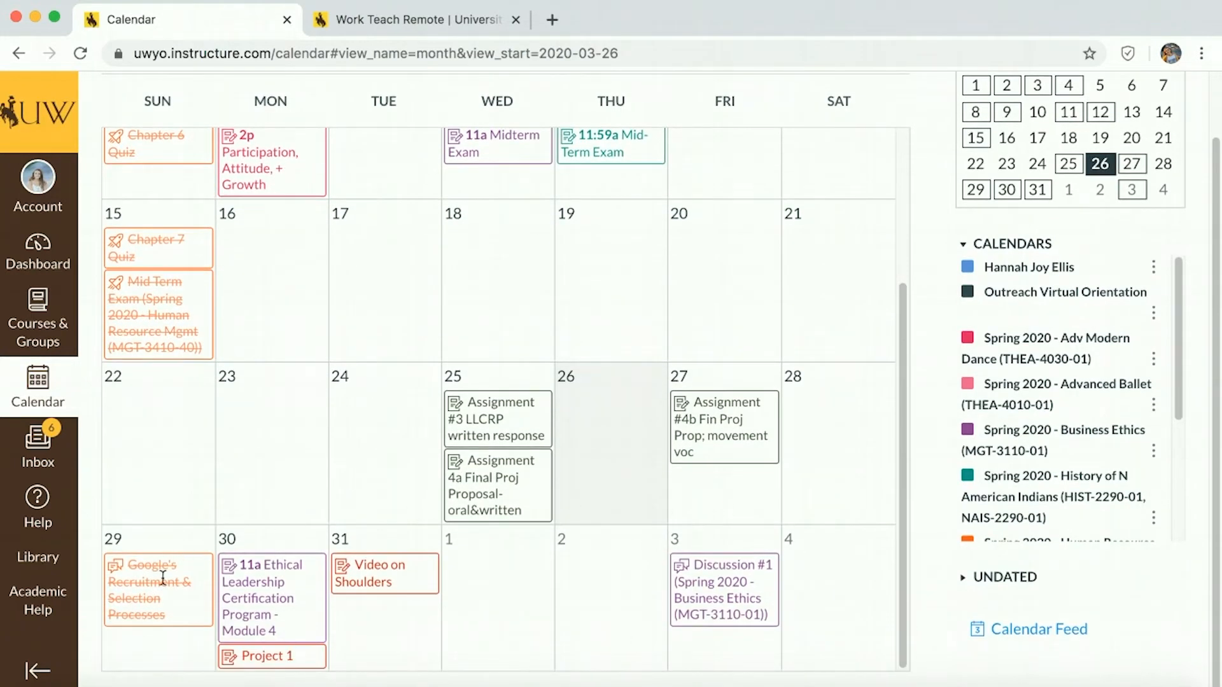
mouse_move(830, 619)
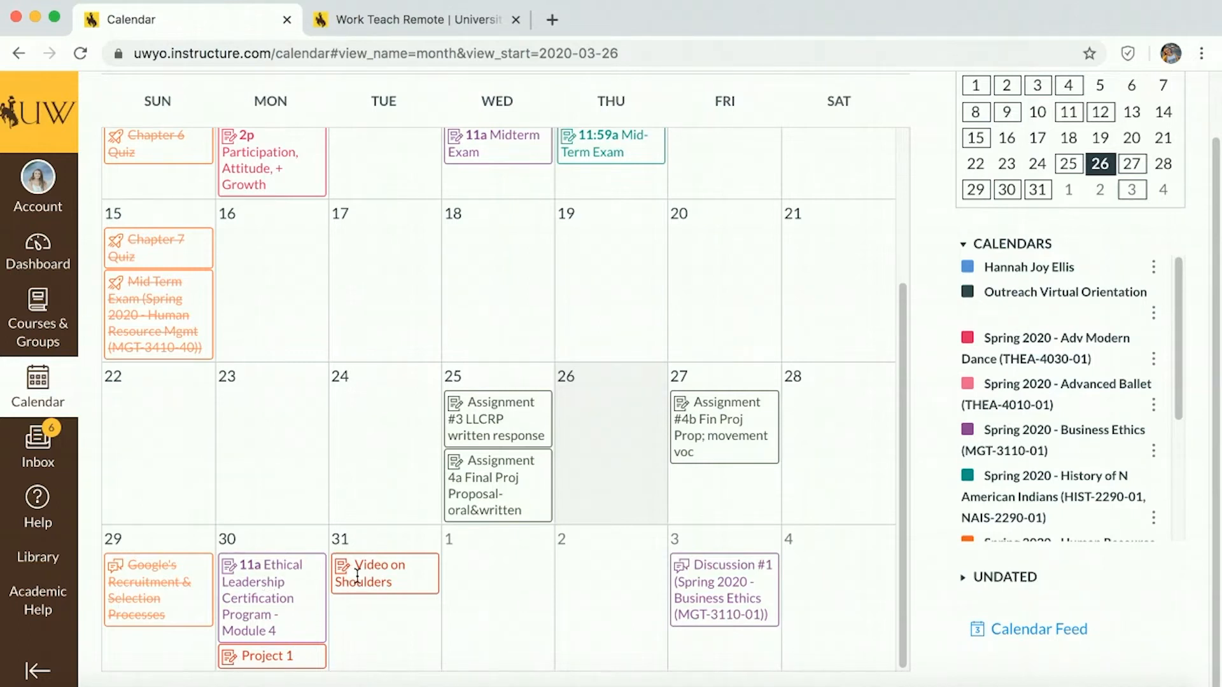
mouse_move(587, 571)
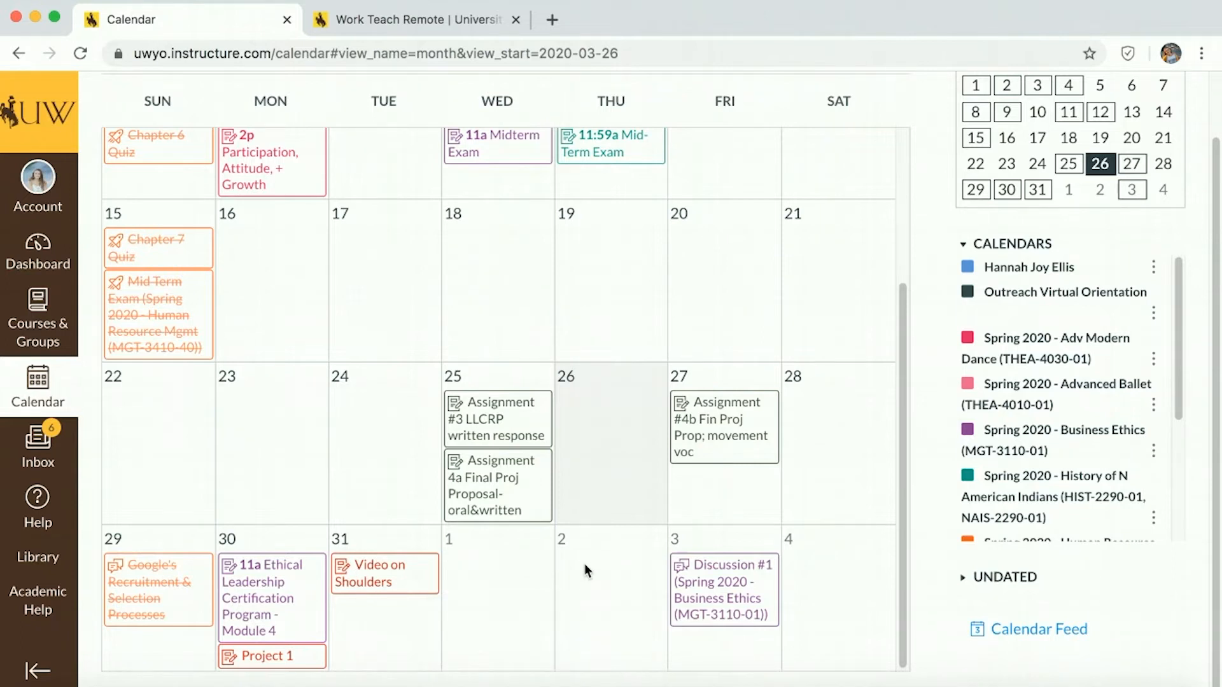
scroll(up, 3)
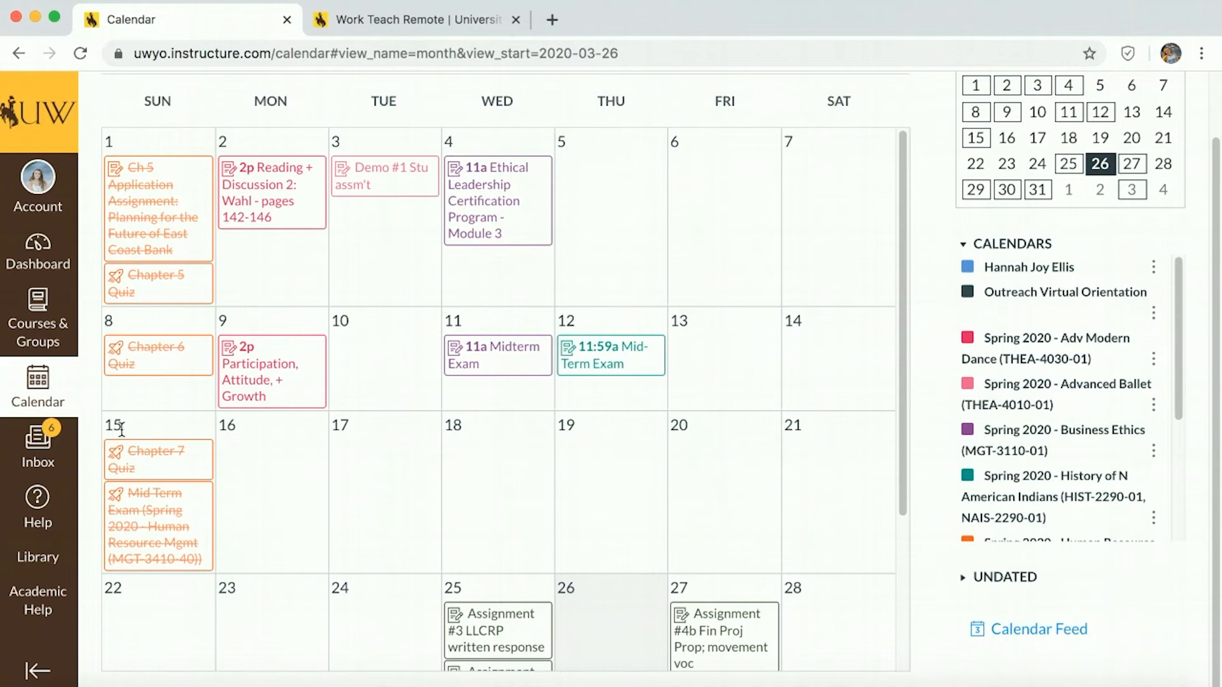
mouse_move(37, 319)
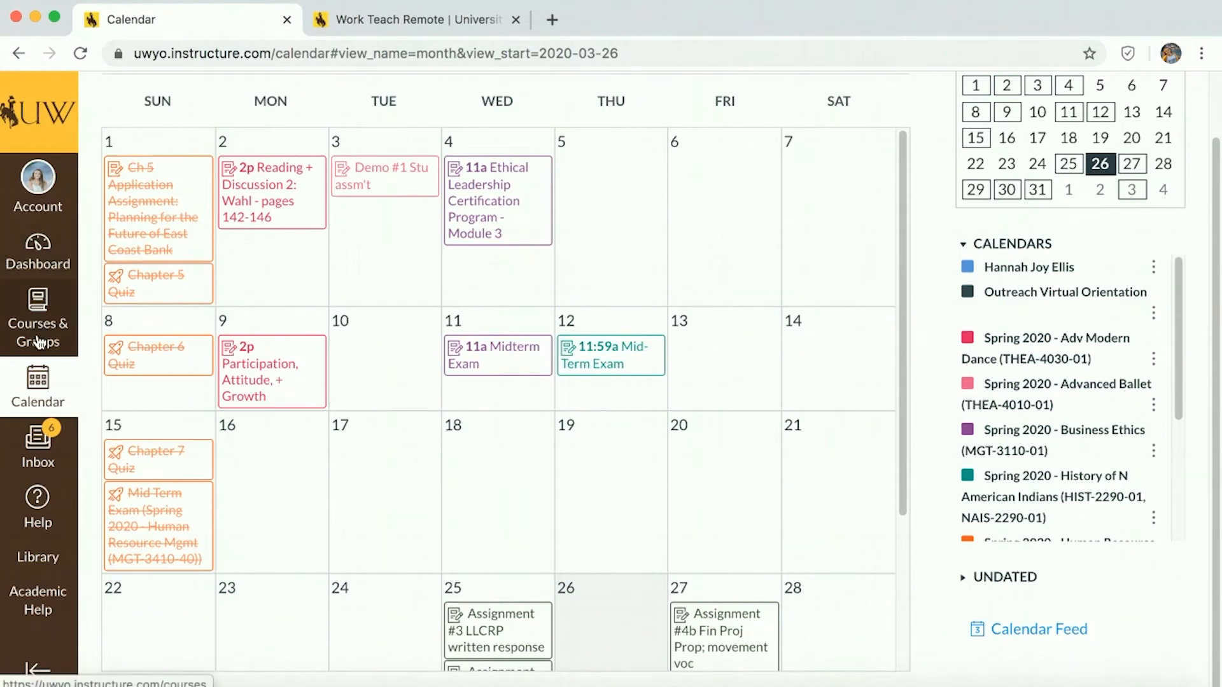
- Enter the Spring 2020 Adv Modern Dance course and expand its recent announcements
click(37, 319)
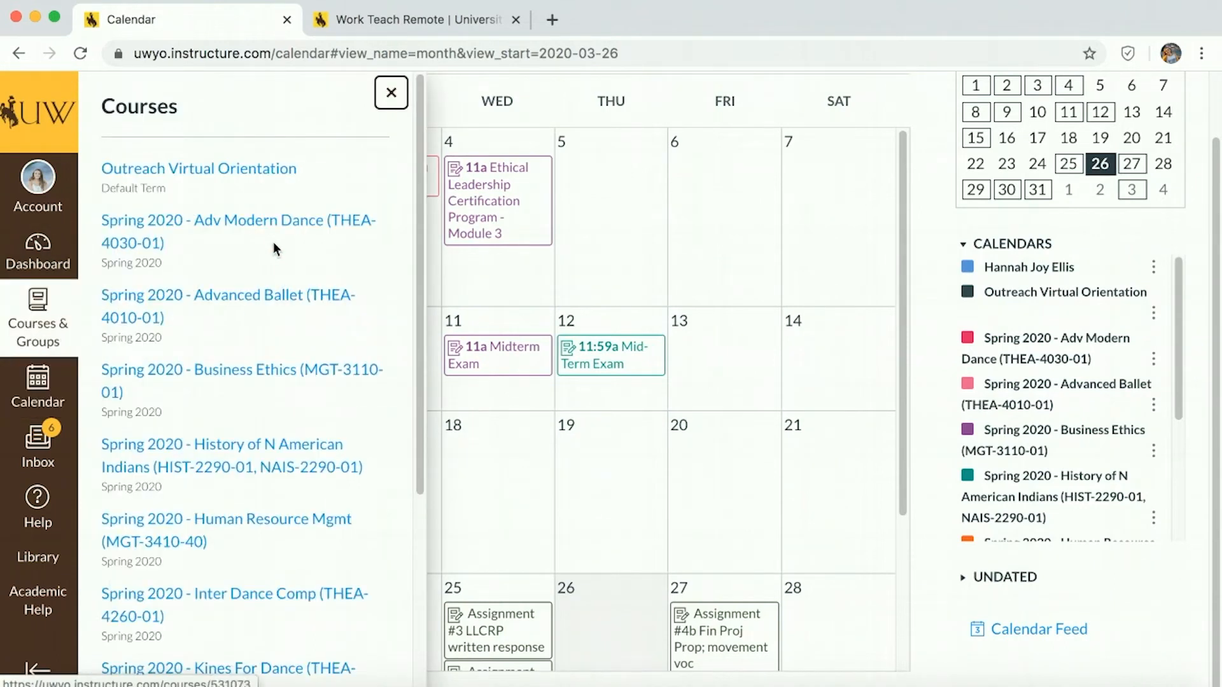
click(238, 232)
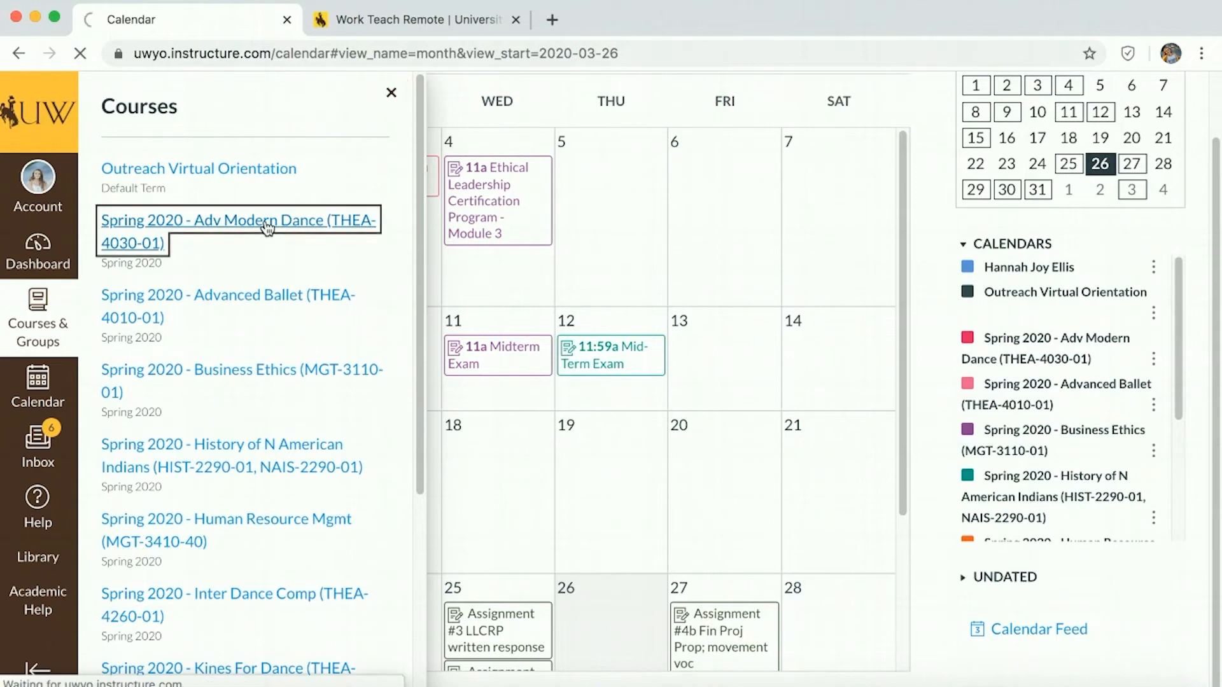
click(238, 231)
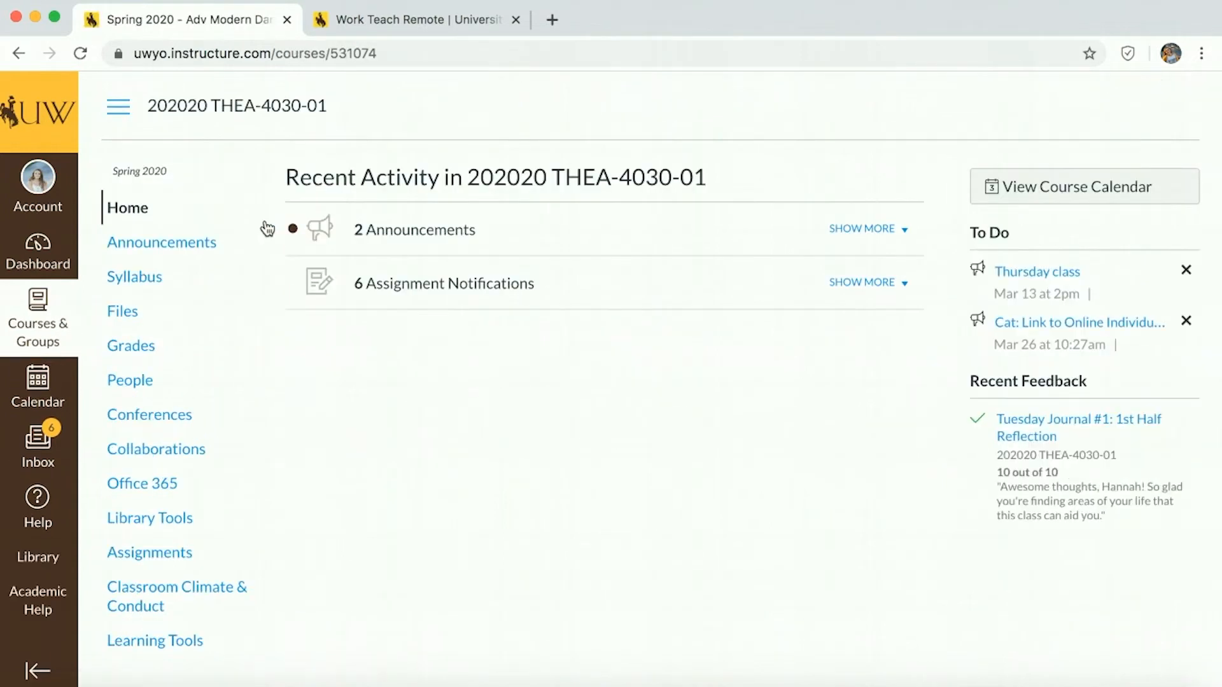
click(862, 228)
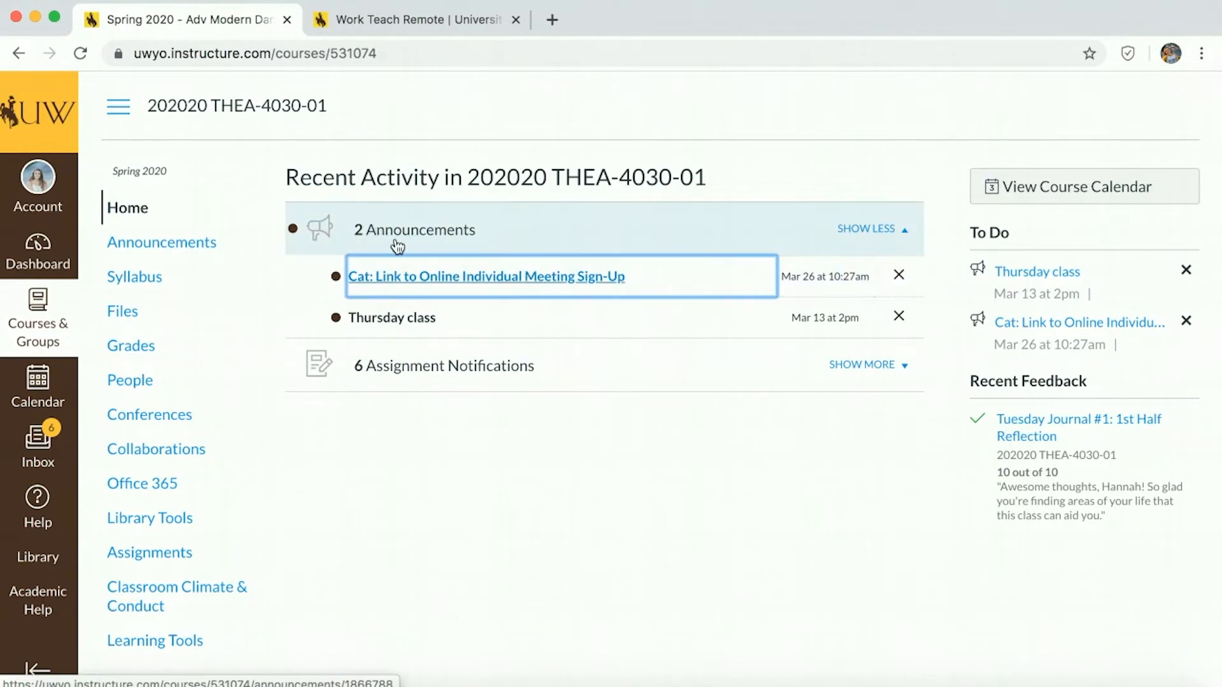
mouse_move(626, 319)
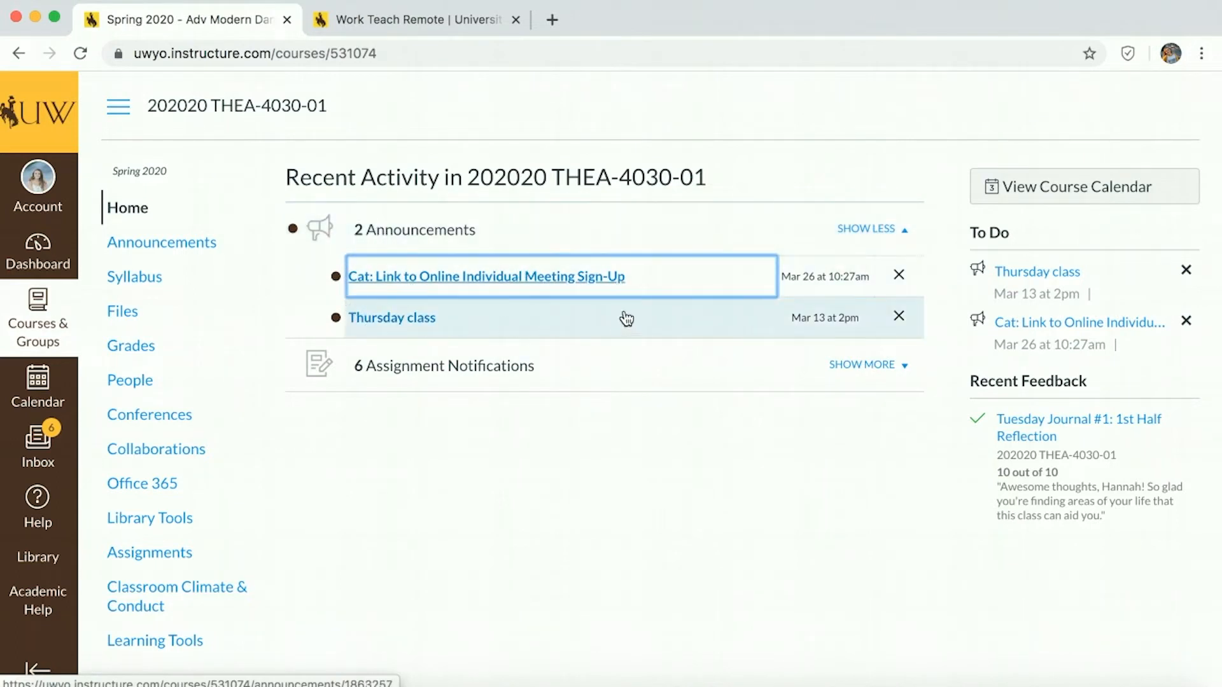
mouse_move(565, 318)
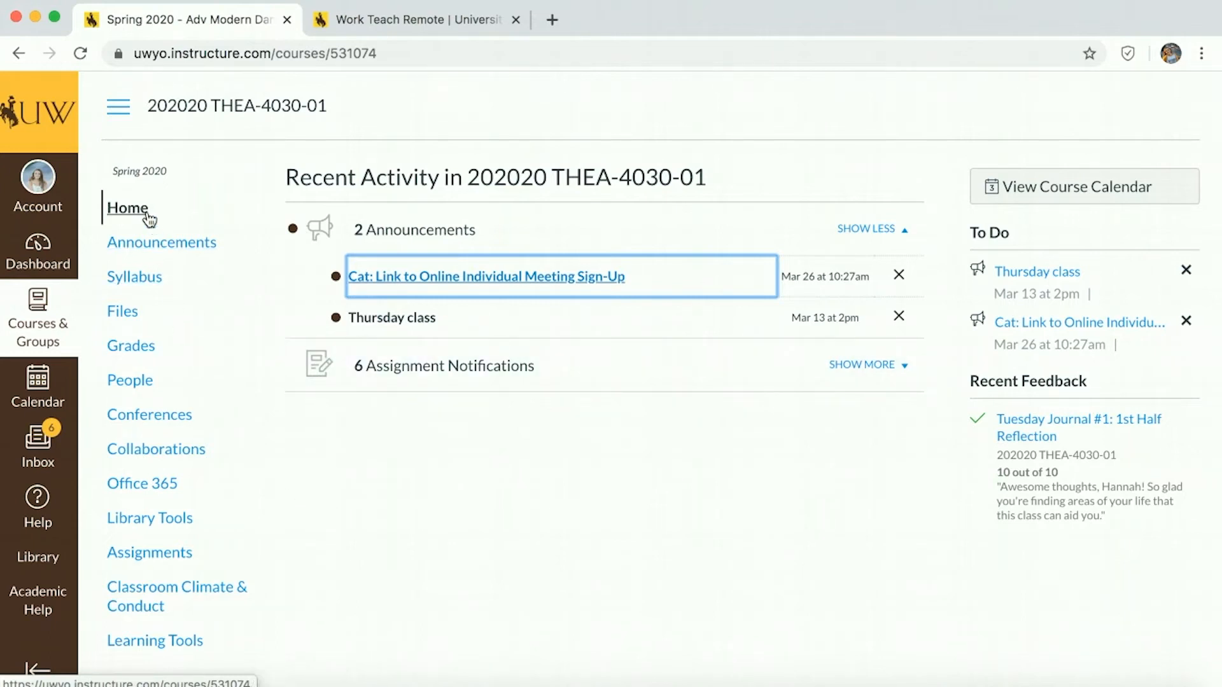
- Show the course's Files page listing two PDFs and the MW and T Readings folders
click(122, 310)
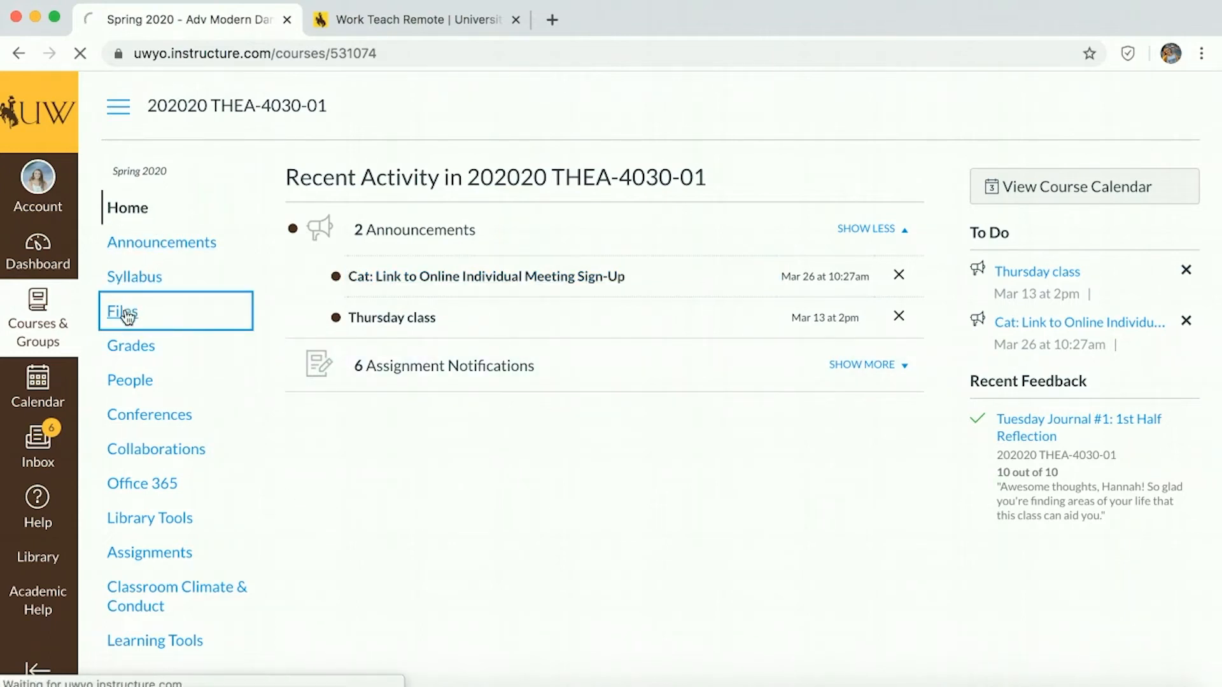
click(120, 311)
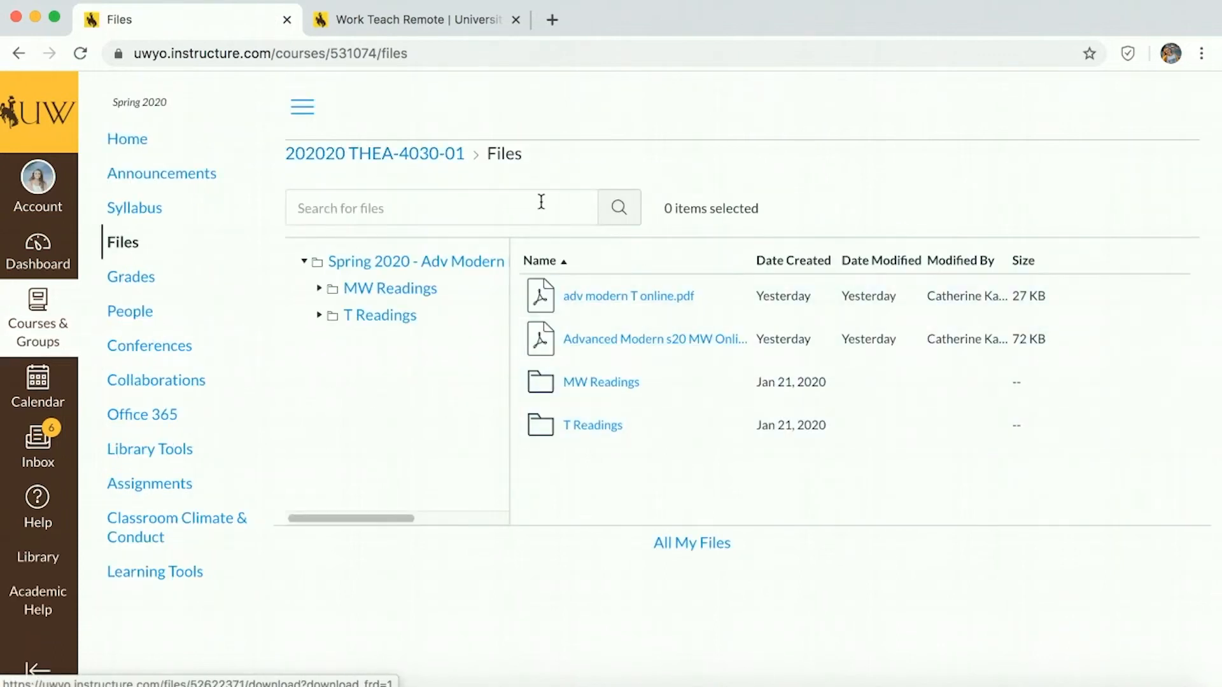
mouse_move(491, 494)
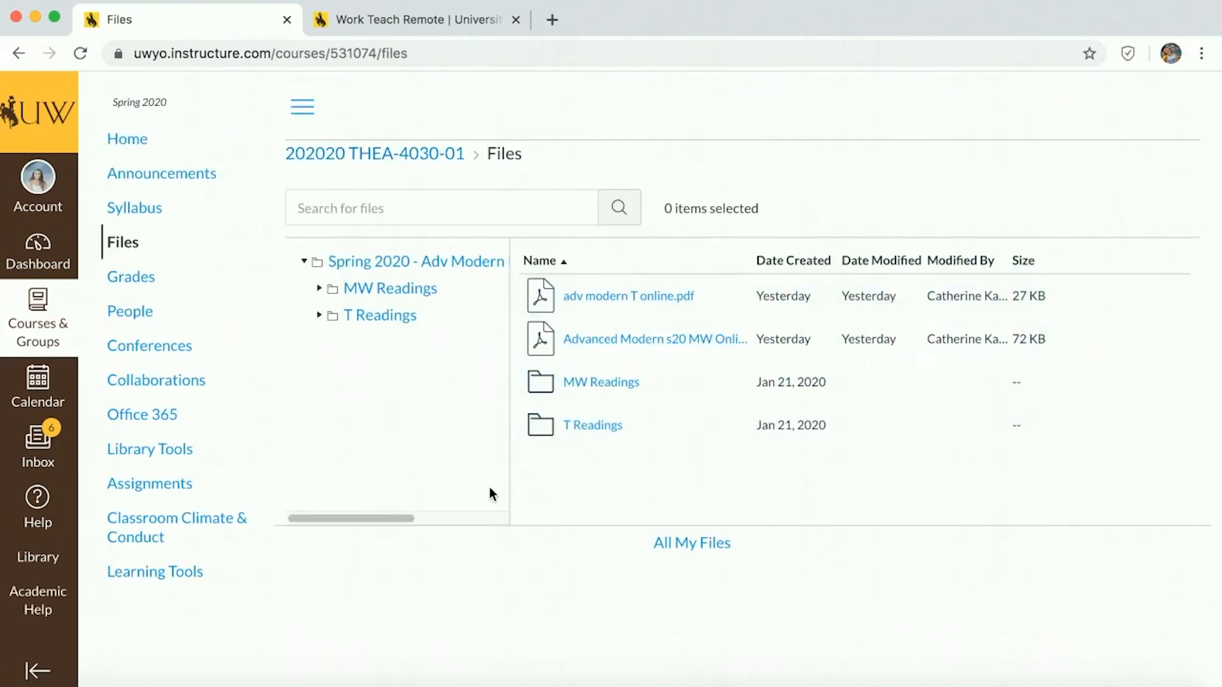
mouse_move(186, 240)
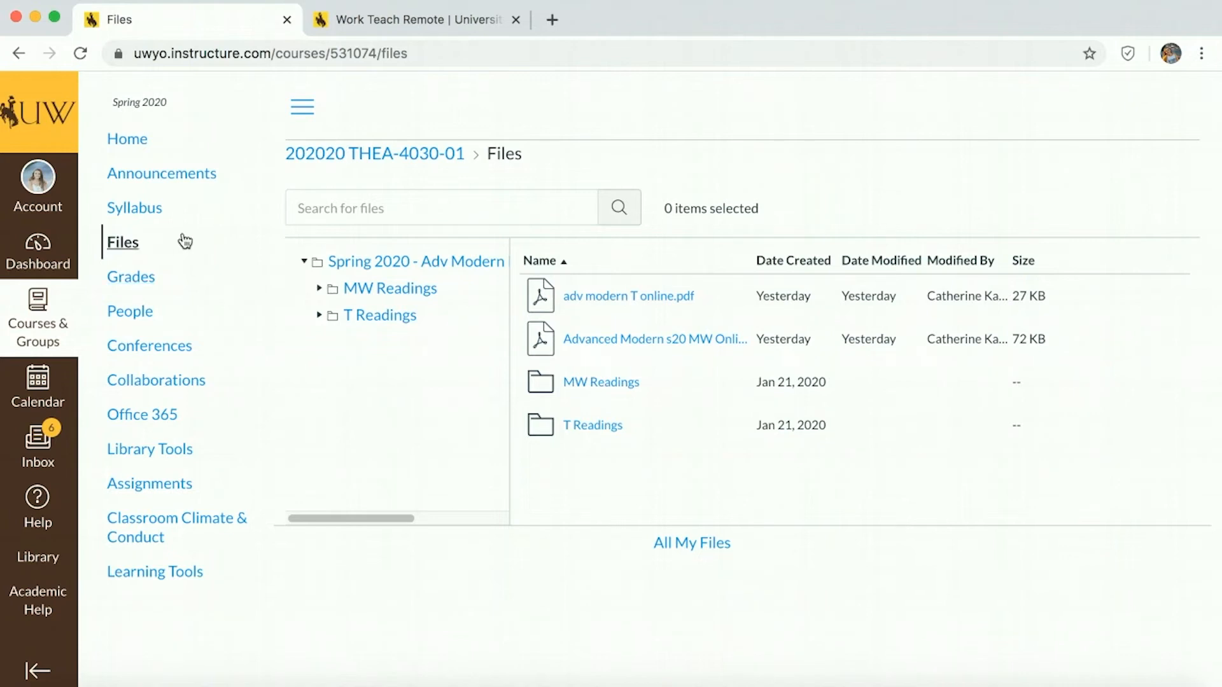
- View the Adv Modern Dance syllabus's Course Summary of dated assignments and group weights, then head back to the dashboard
click(133, 208)
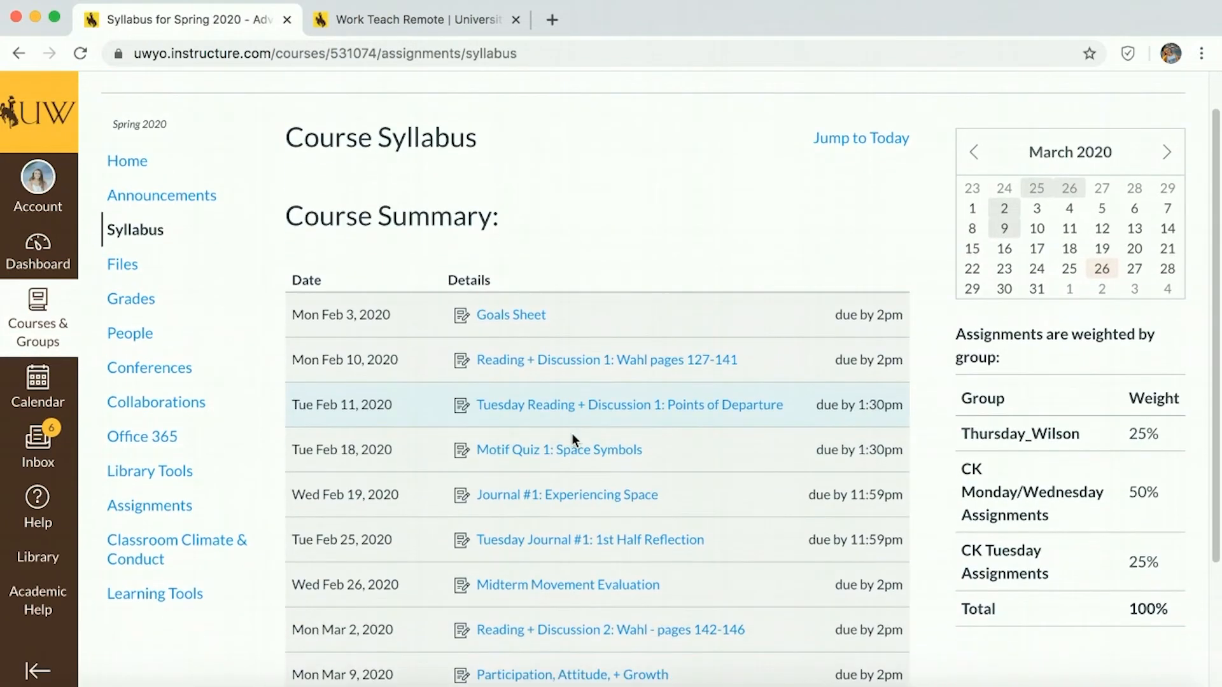
scroll(down, 3)
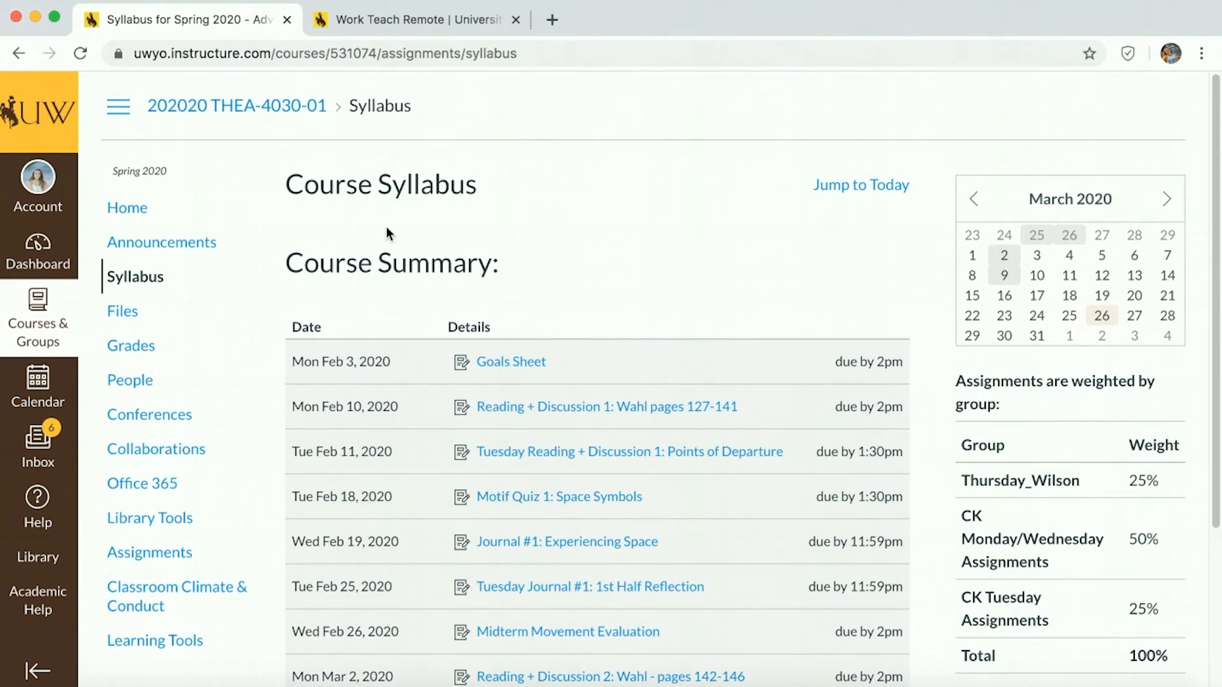
click(37, 250)
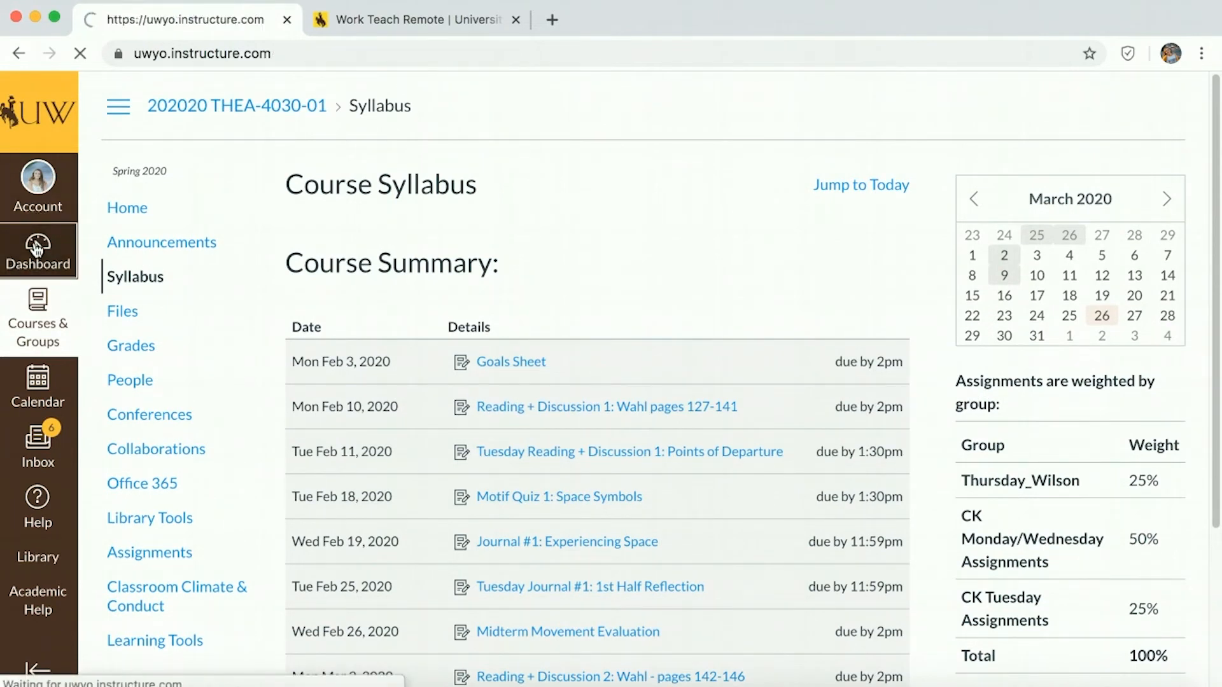
- Return to the Dashboard showing all course cards and the To Do list
click(37, 250)
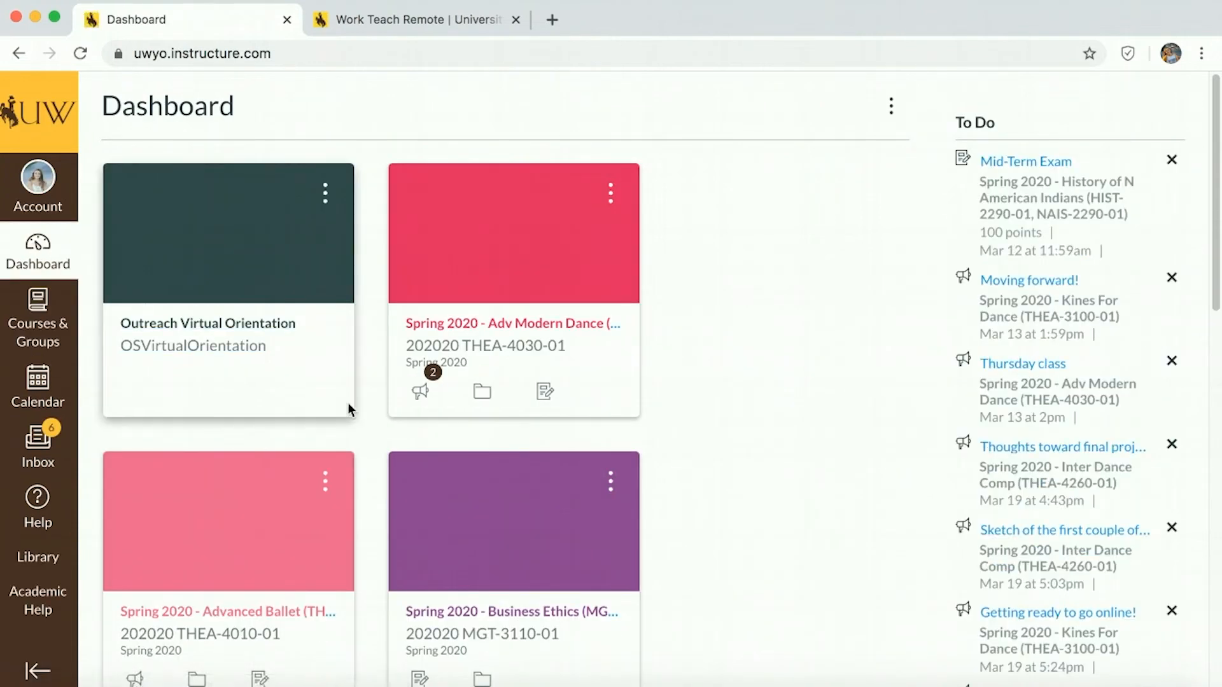
mouse_move(523, 529)
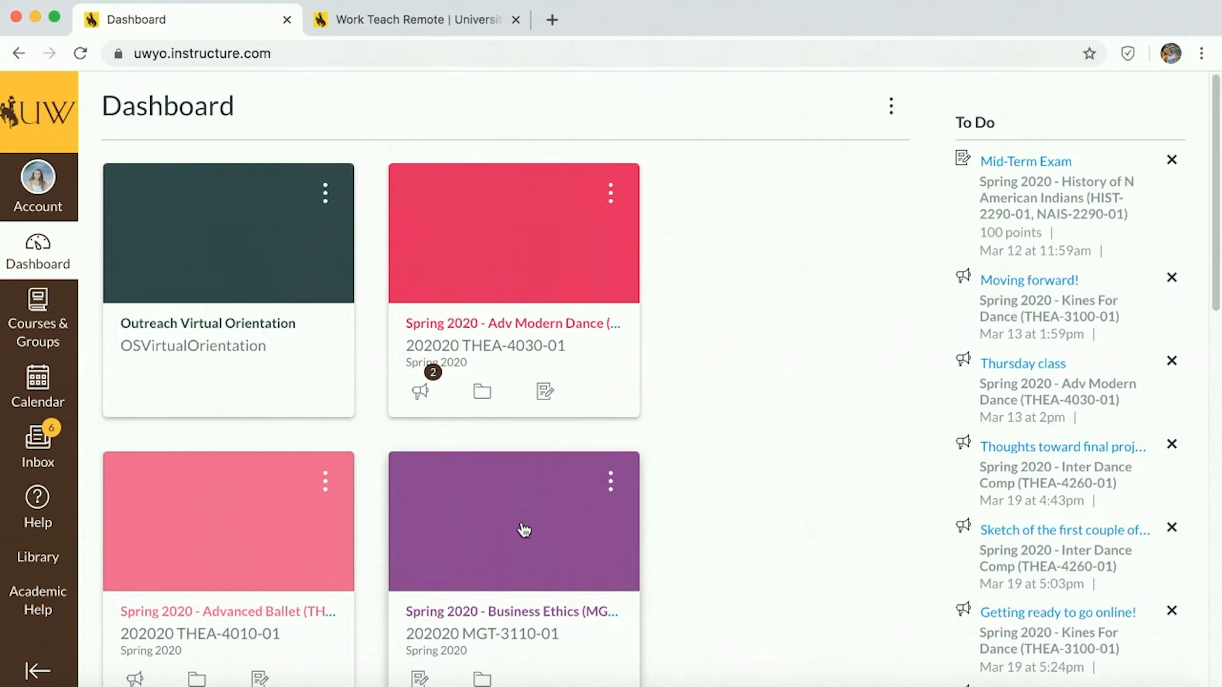
mouse_move(611, 192)
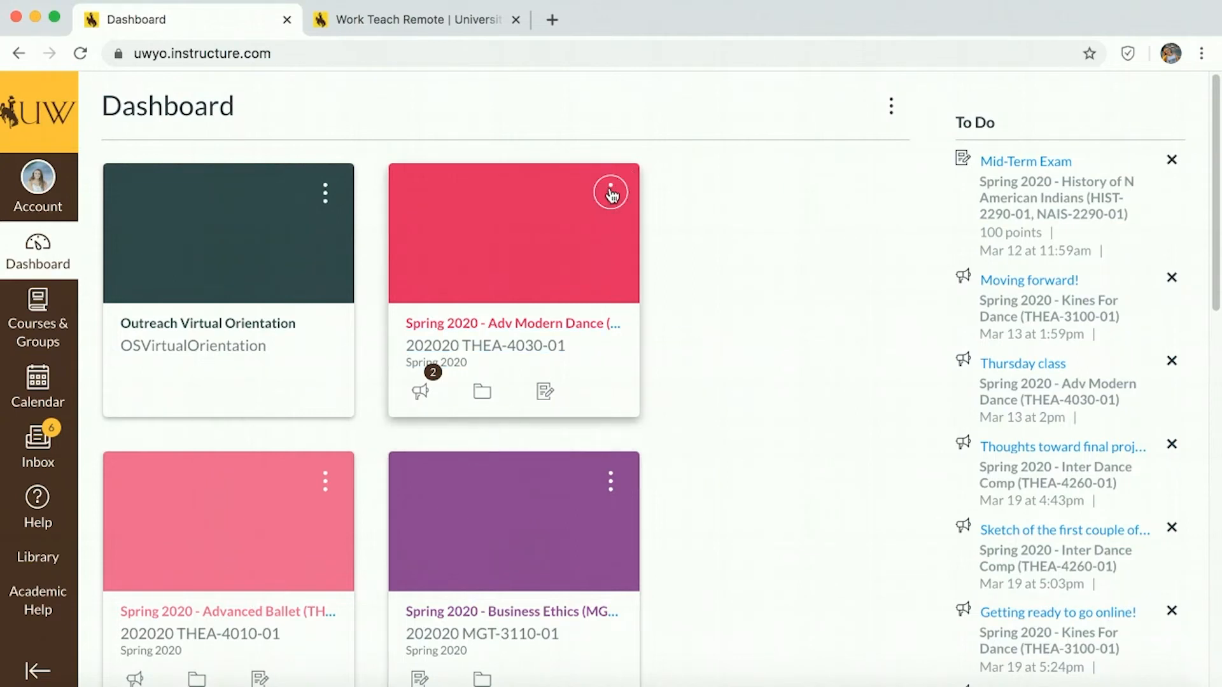
- Review the Adv Modern Dance card's colour, nickname and Move options, then close them without changes
click(609, 192)
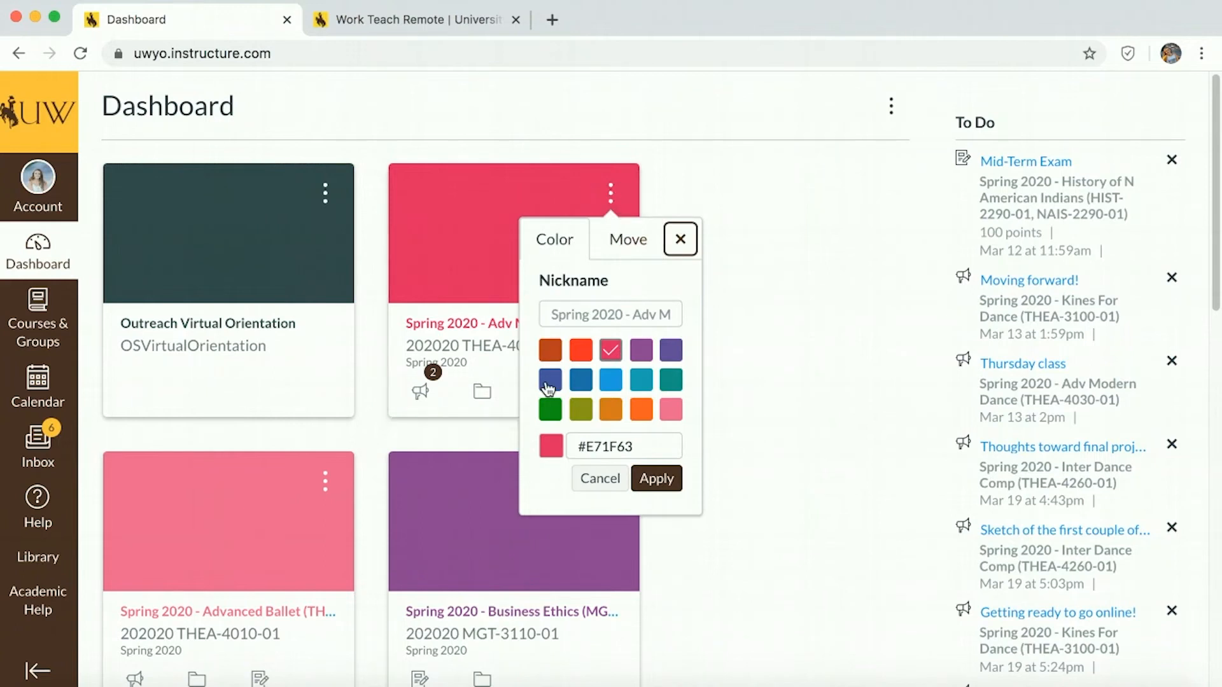
mouse_move(640, 409)
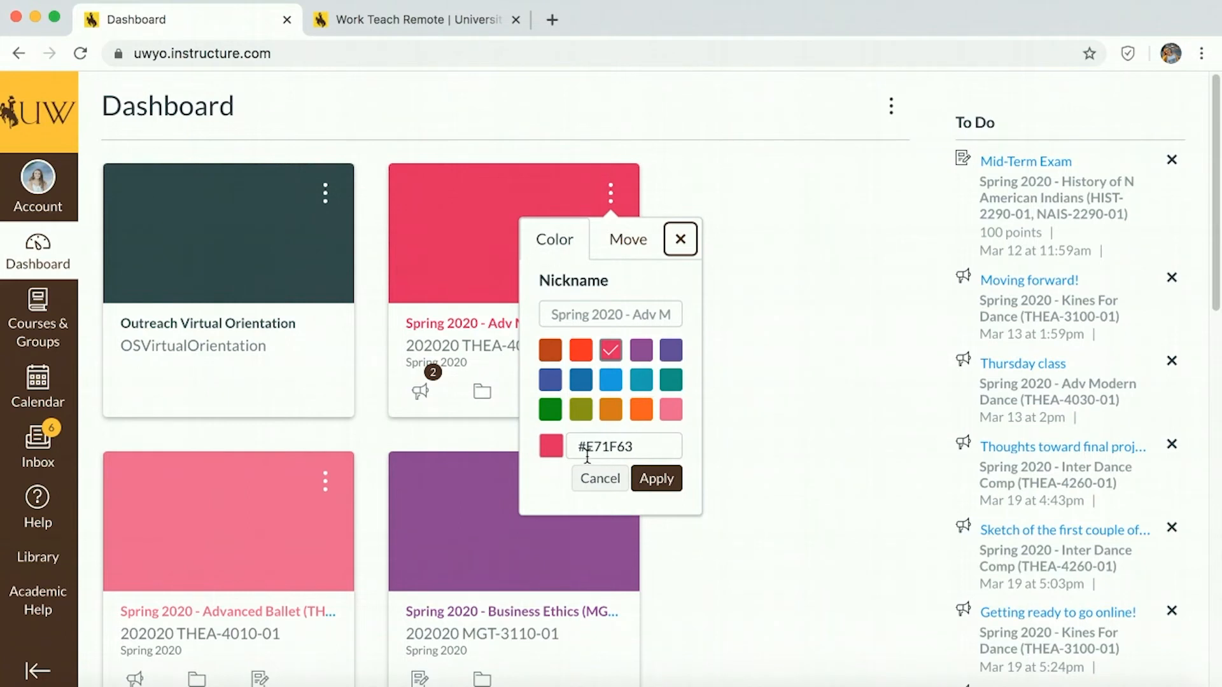
click(610, 315)
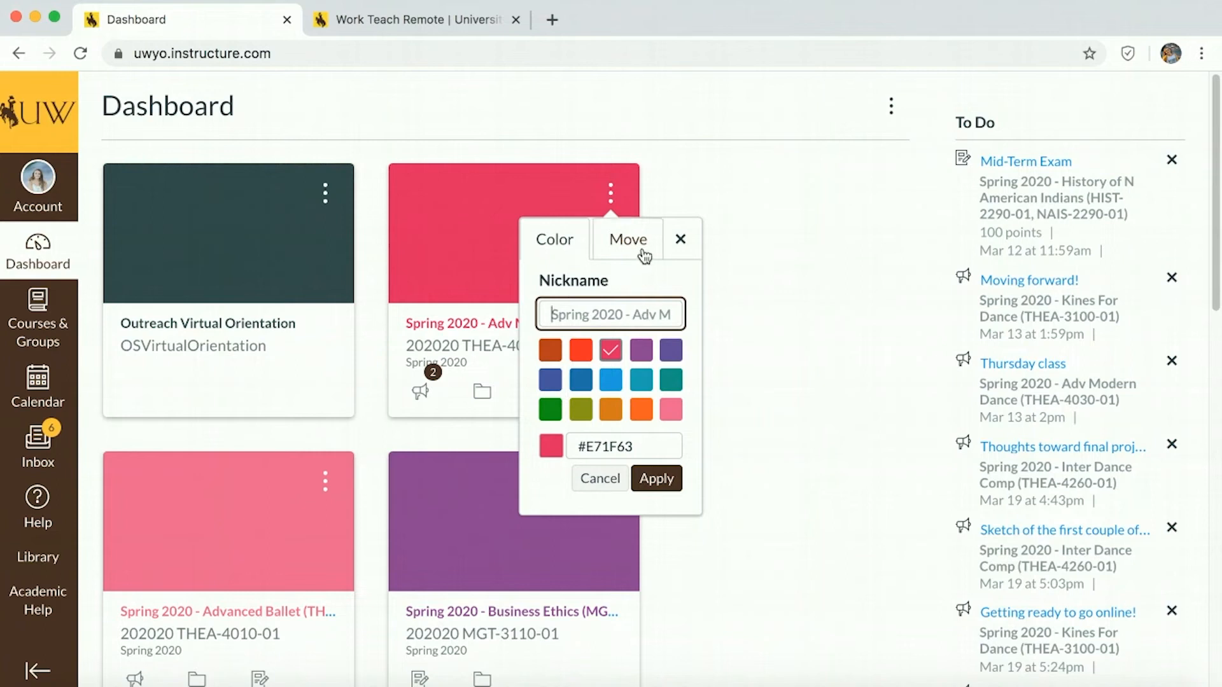
click(627, 239)
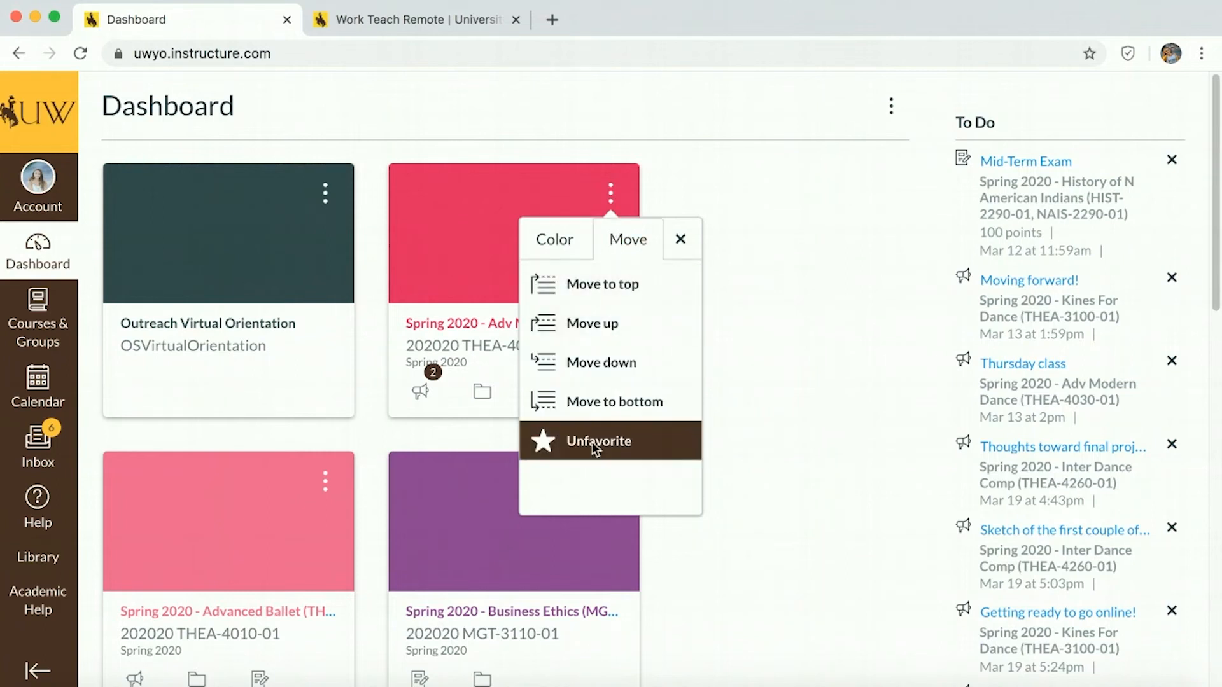
mouse_move(602, 284)
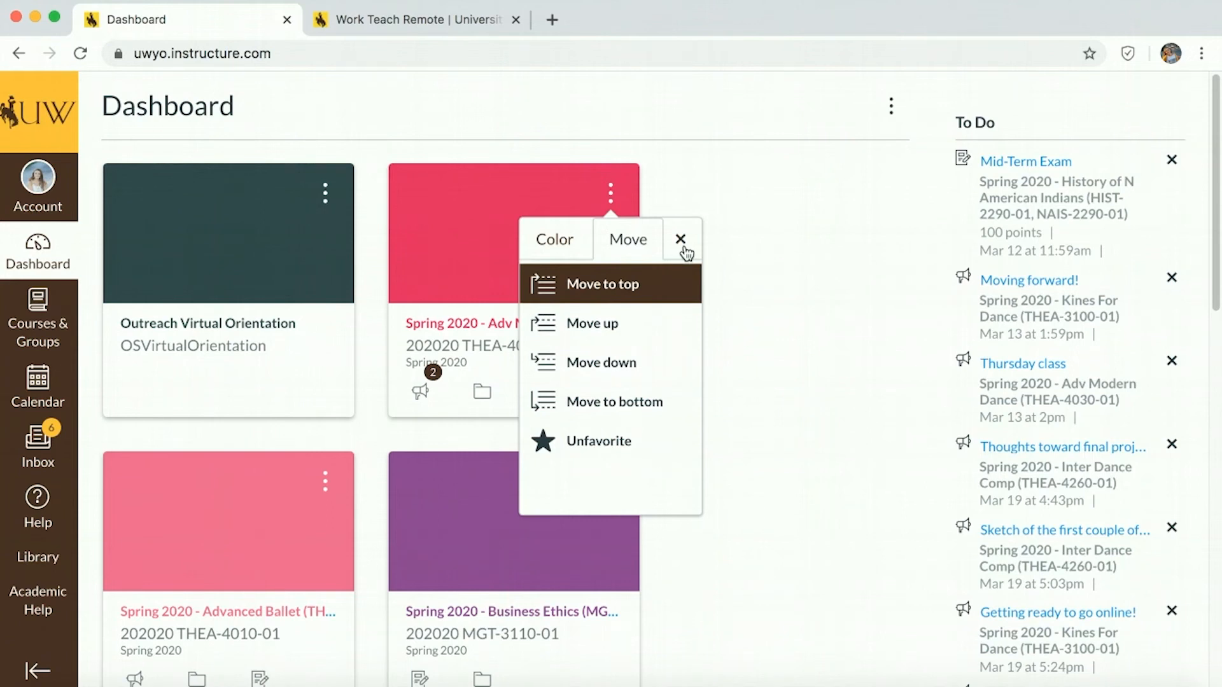
click(679, 240)
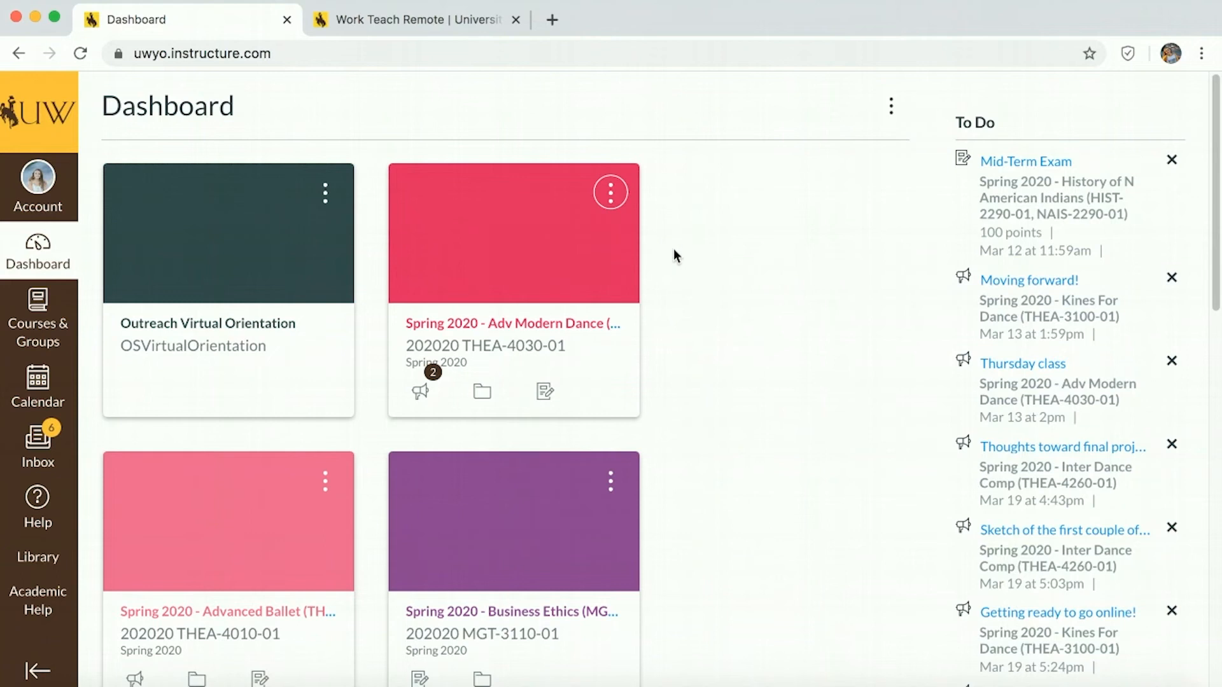
mouse_move(658, 372)
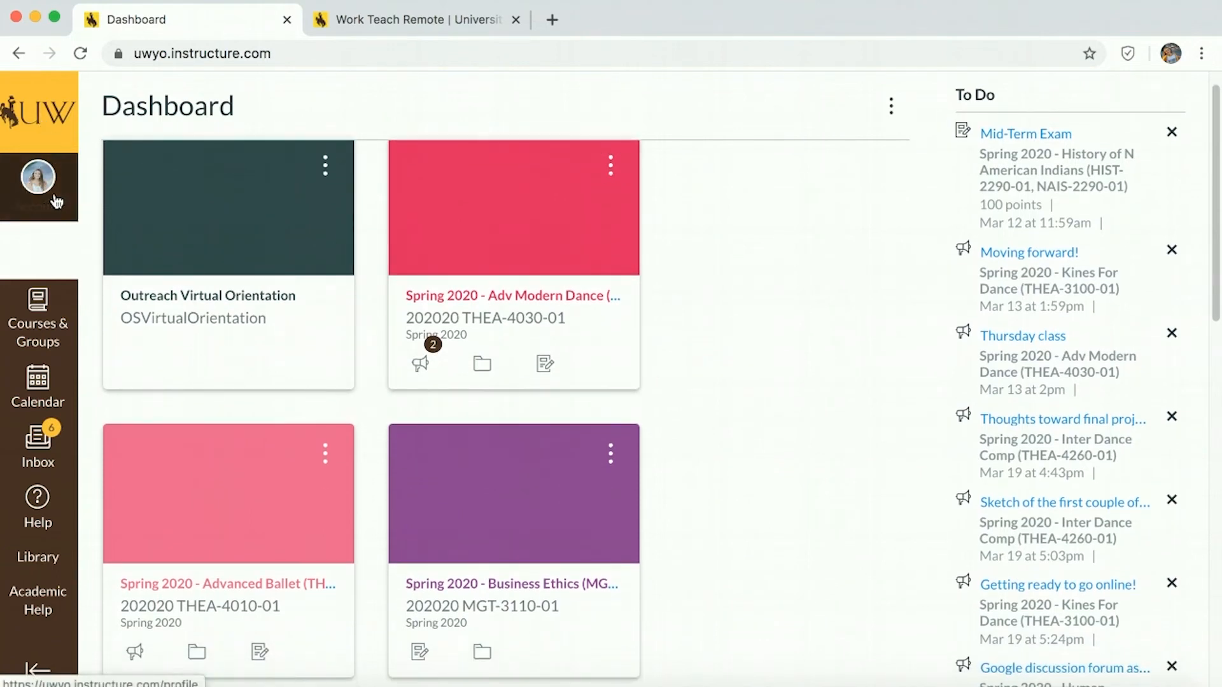
- Go to the account's Notification Preferences listing email and push settings per course activity
click(36, 178)
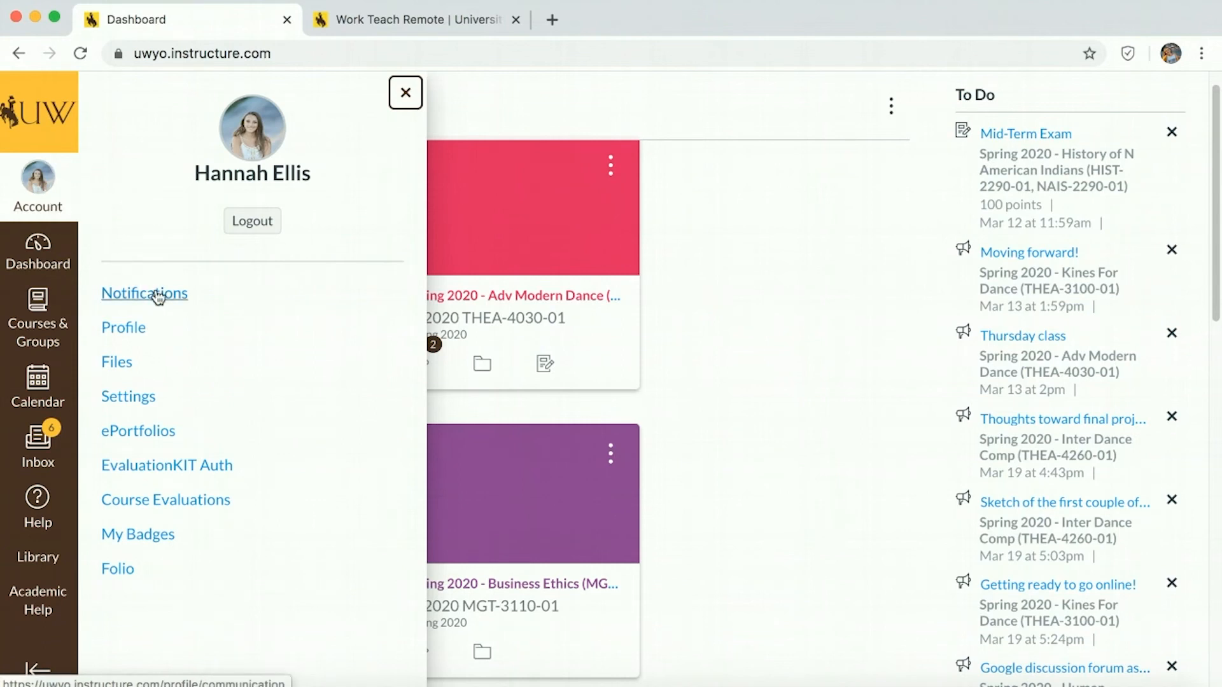
click(143, 293)
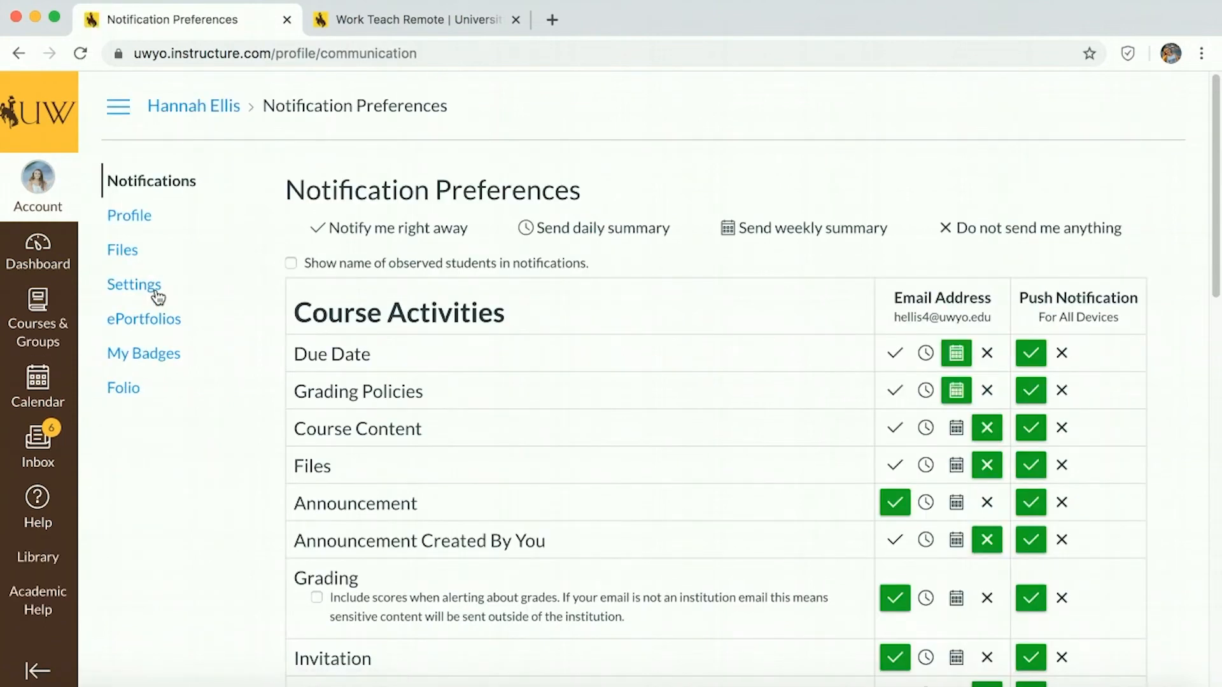
click(37, 177)
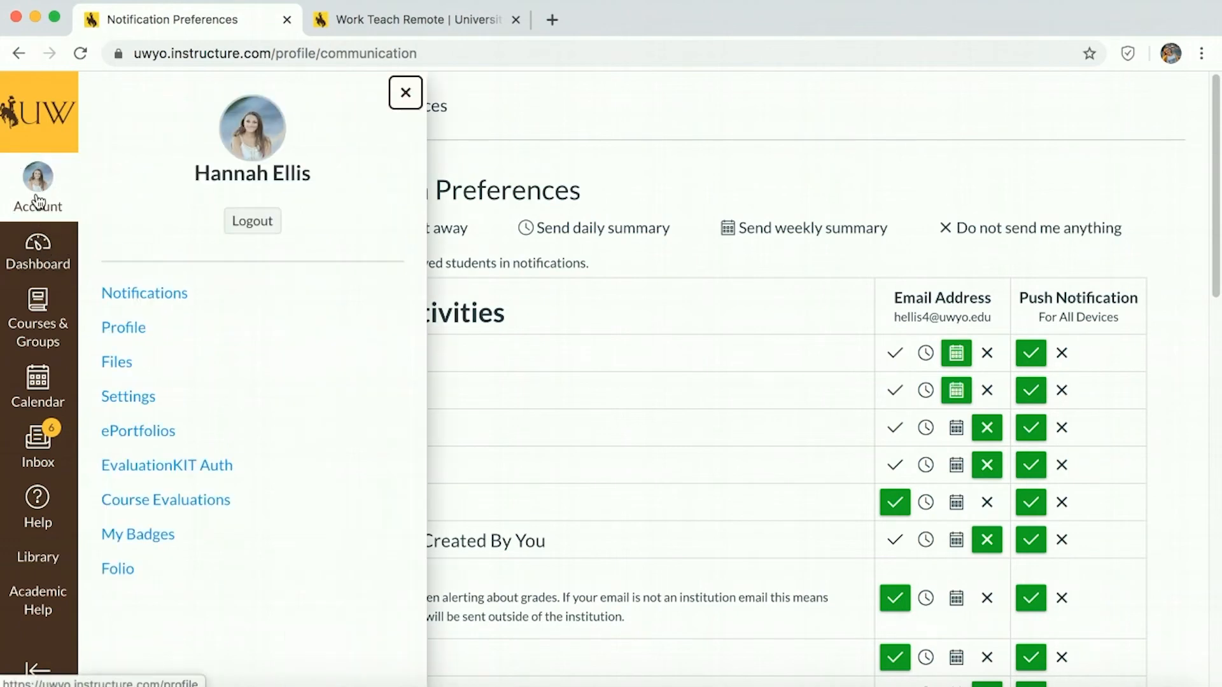
click(404, 92)
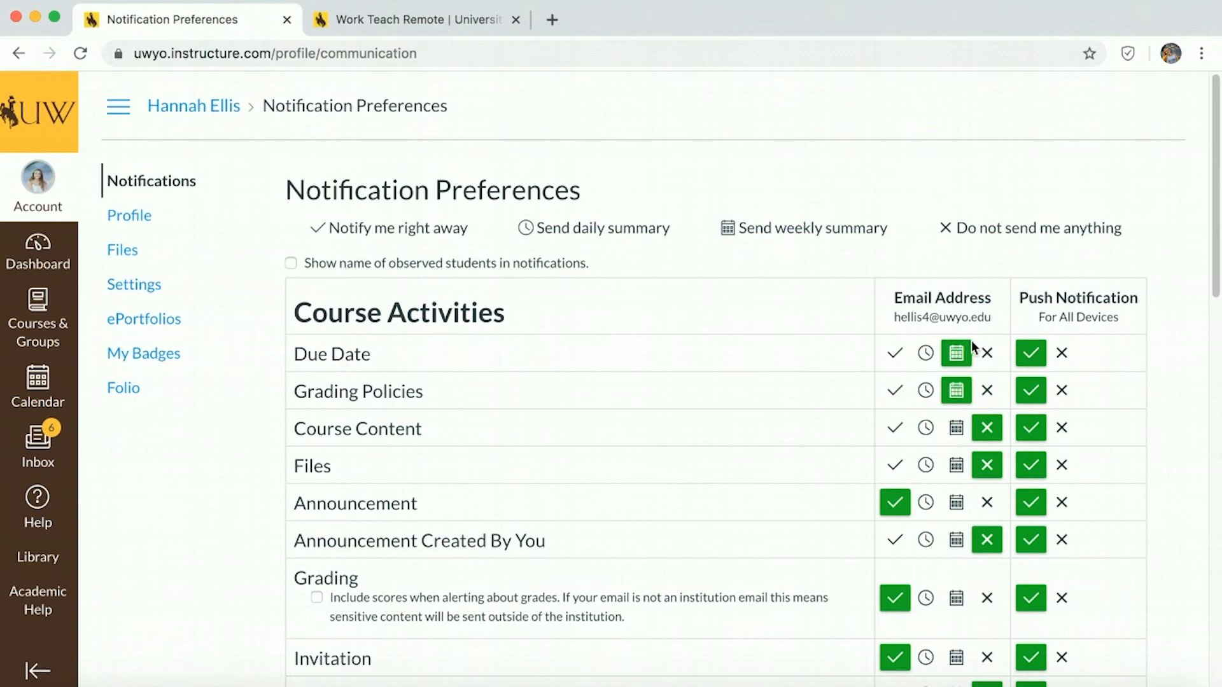
mouse_move(1032, 583)
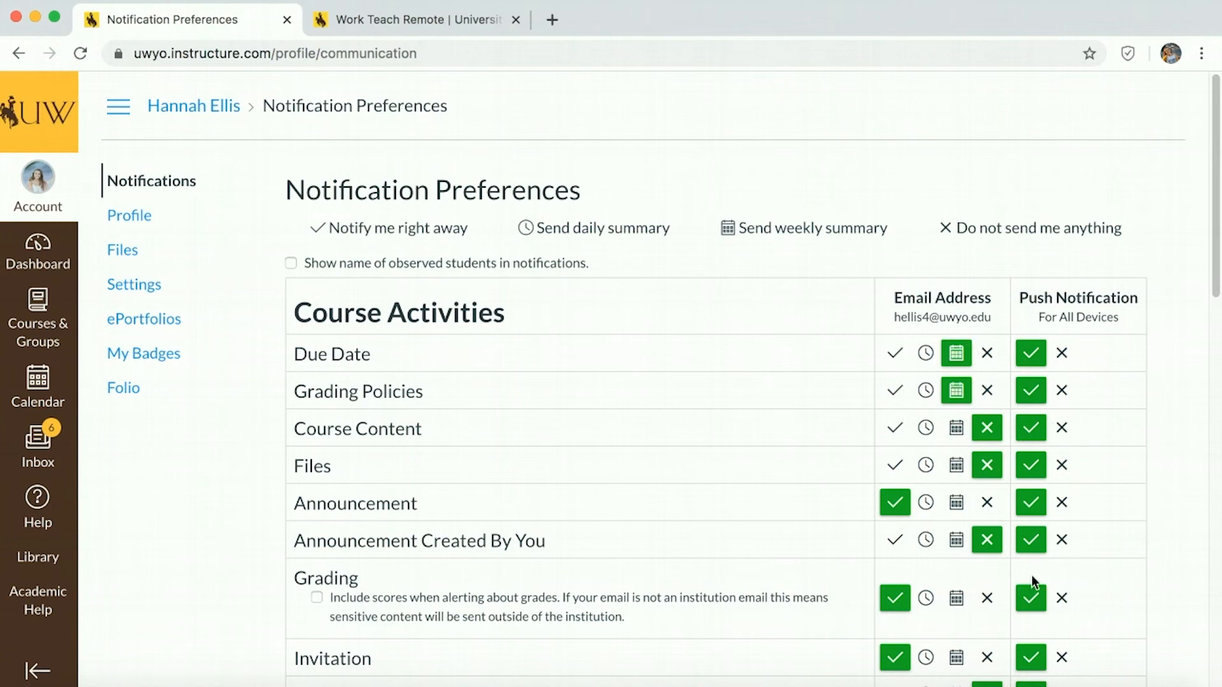
mouse_move(1033, 587)
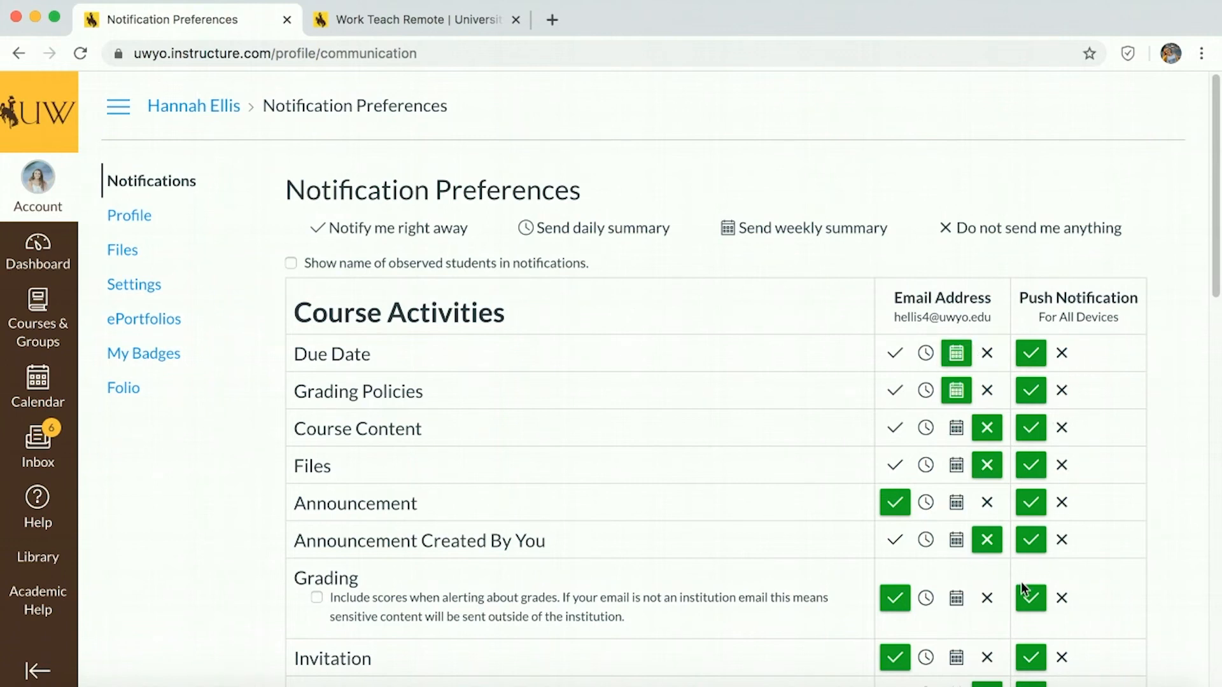
scroll(down, 3)
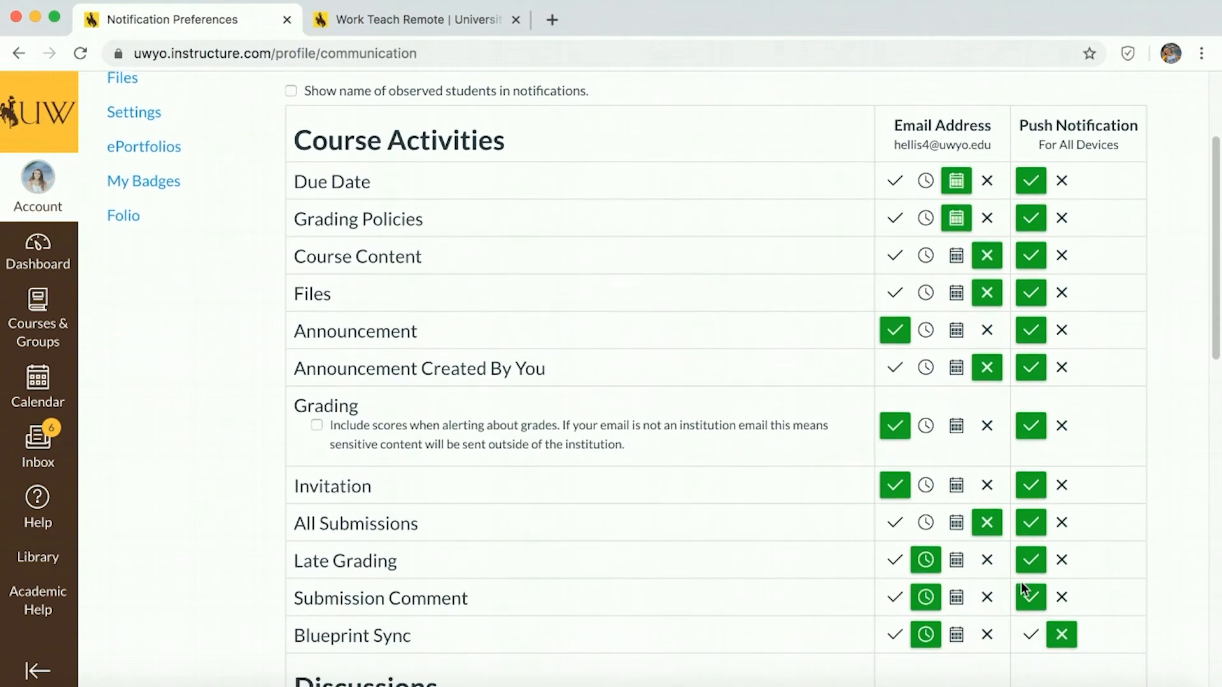
scroll(down, 3)
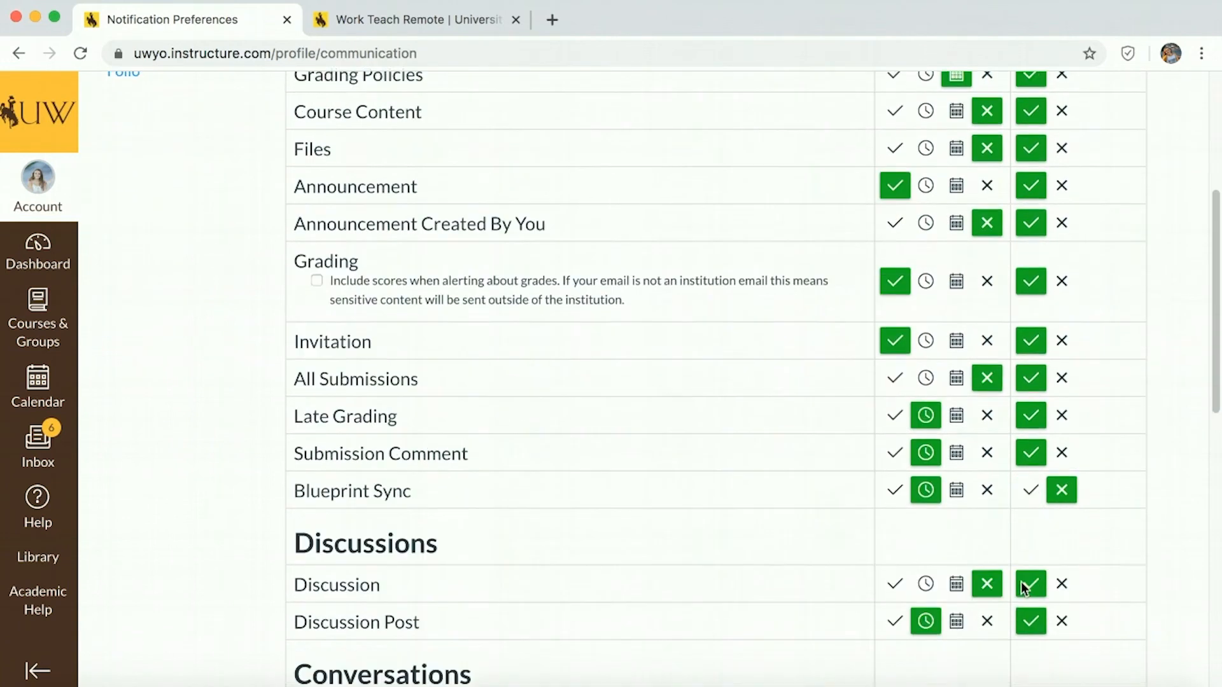
scroll(up, 3)
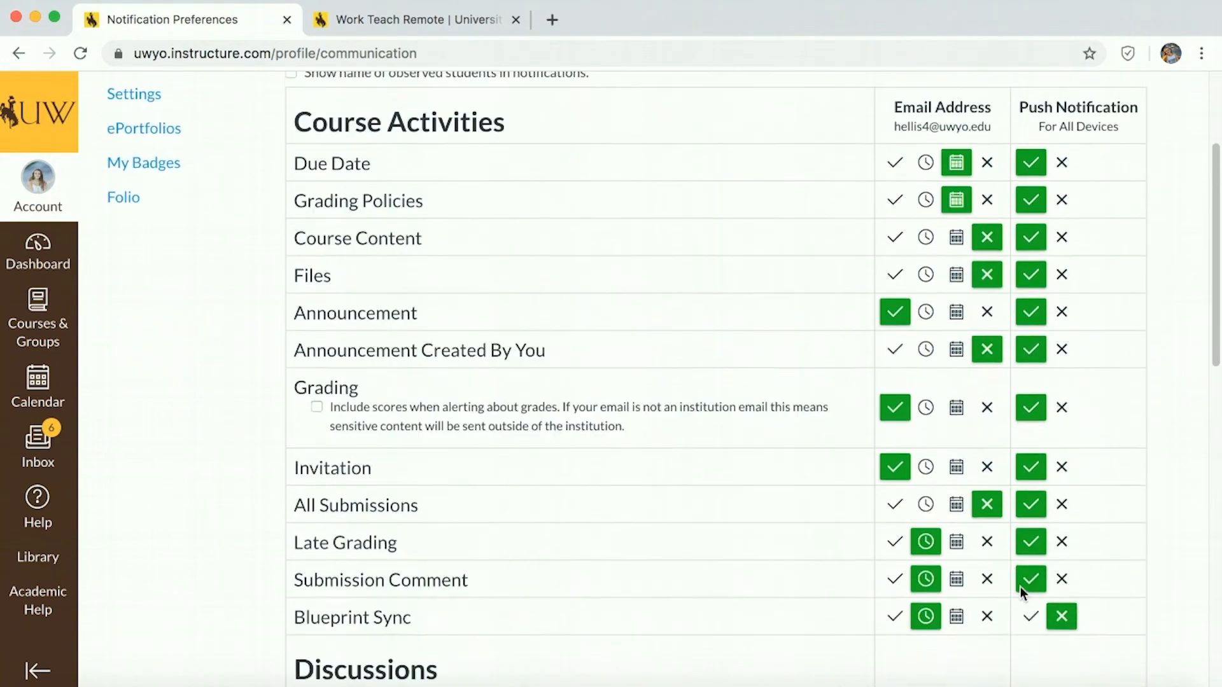
scroll(up, 3)
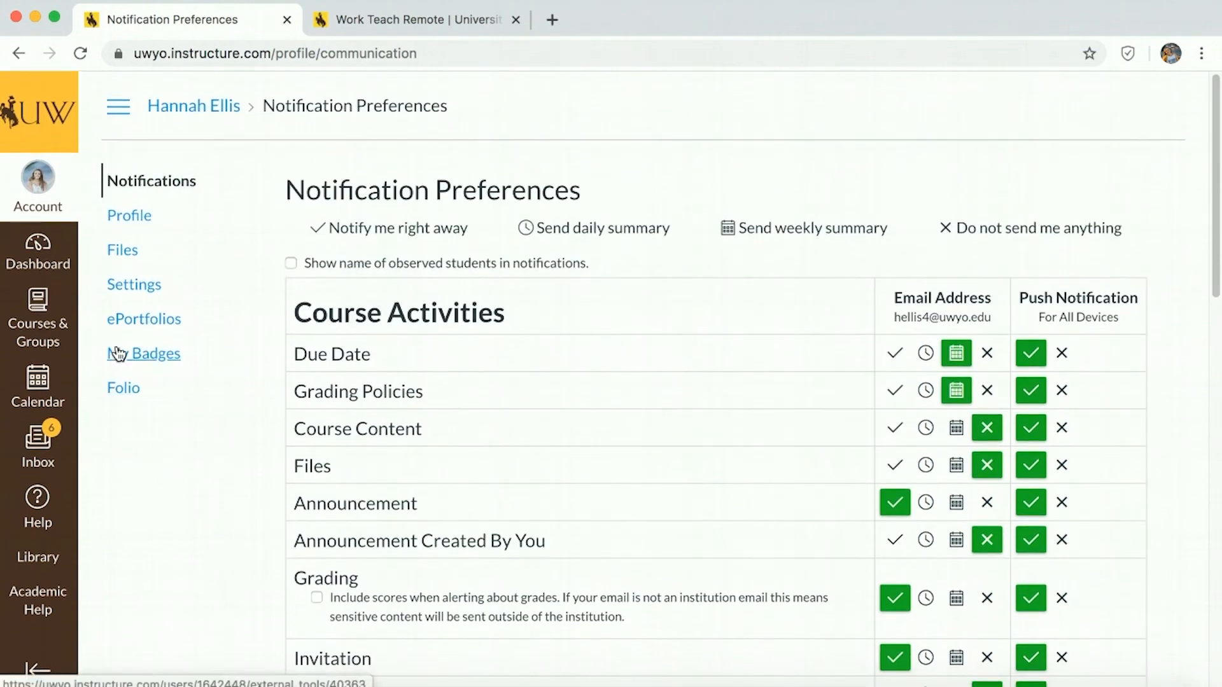
- Show the Files page of the Spring 2020 Advanced Ballet course (THEA-4010-01)
click(37, 316)
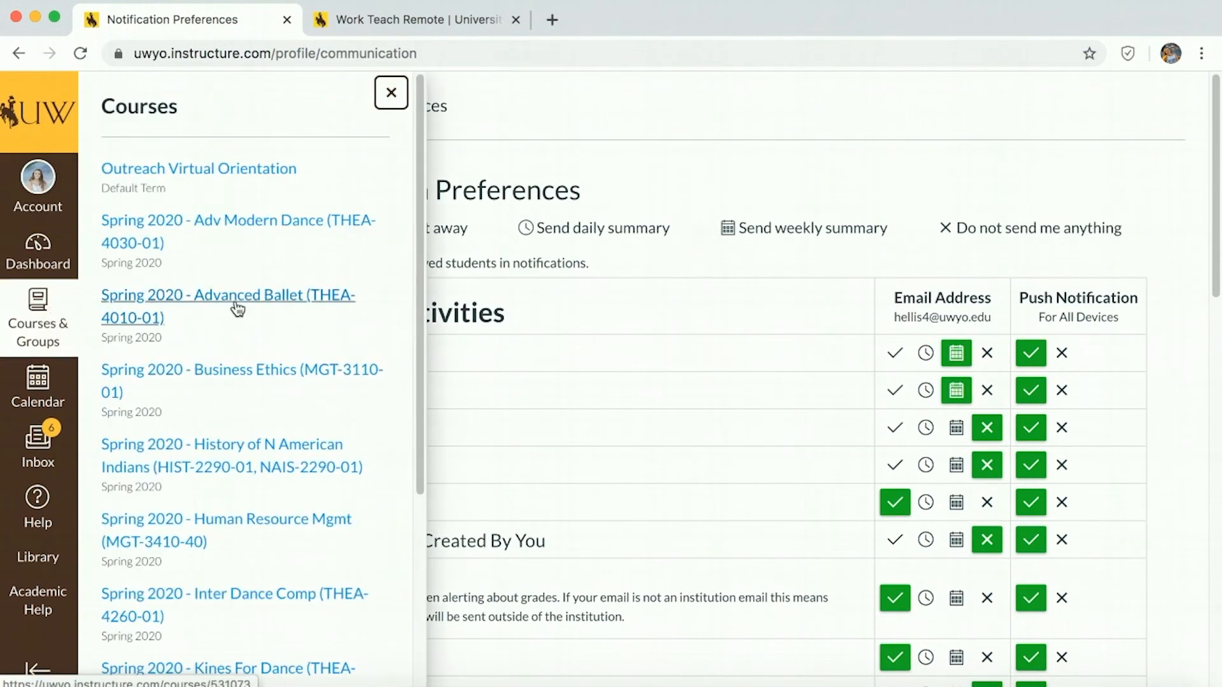
click(227, 306)
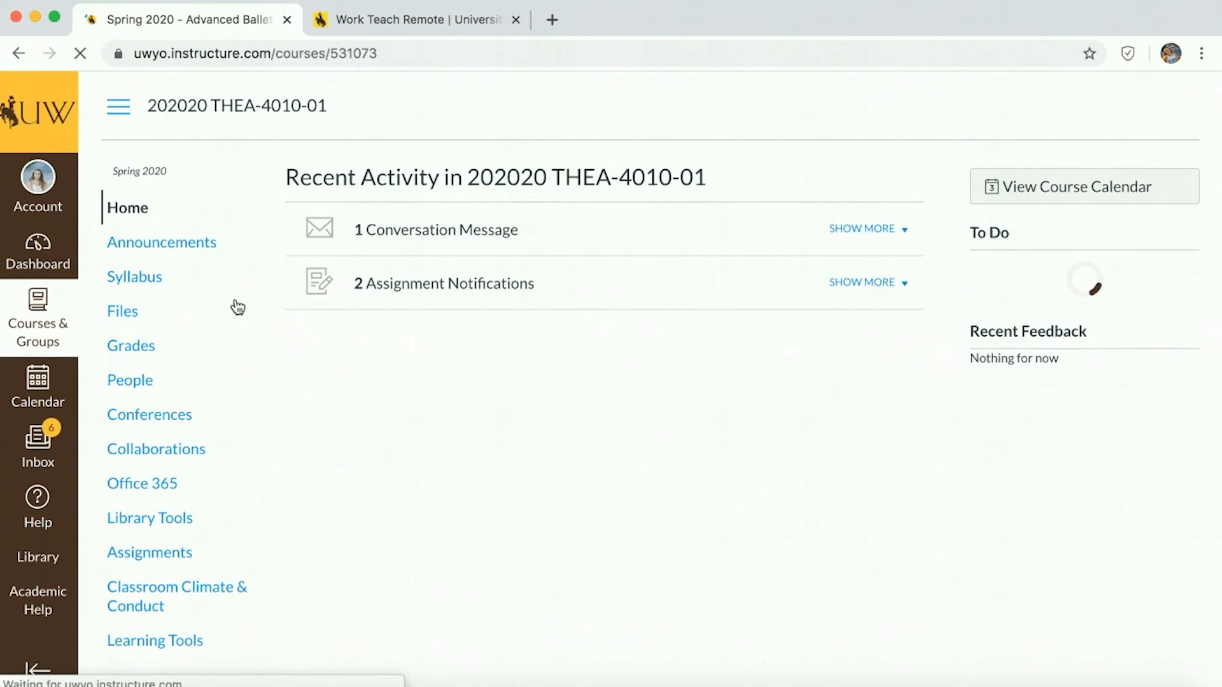
click(122, 310)
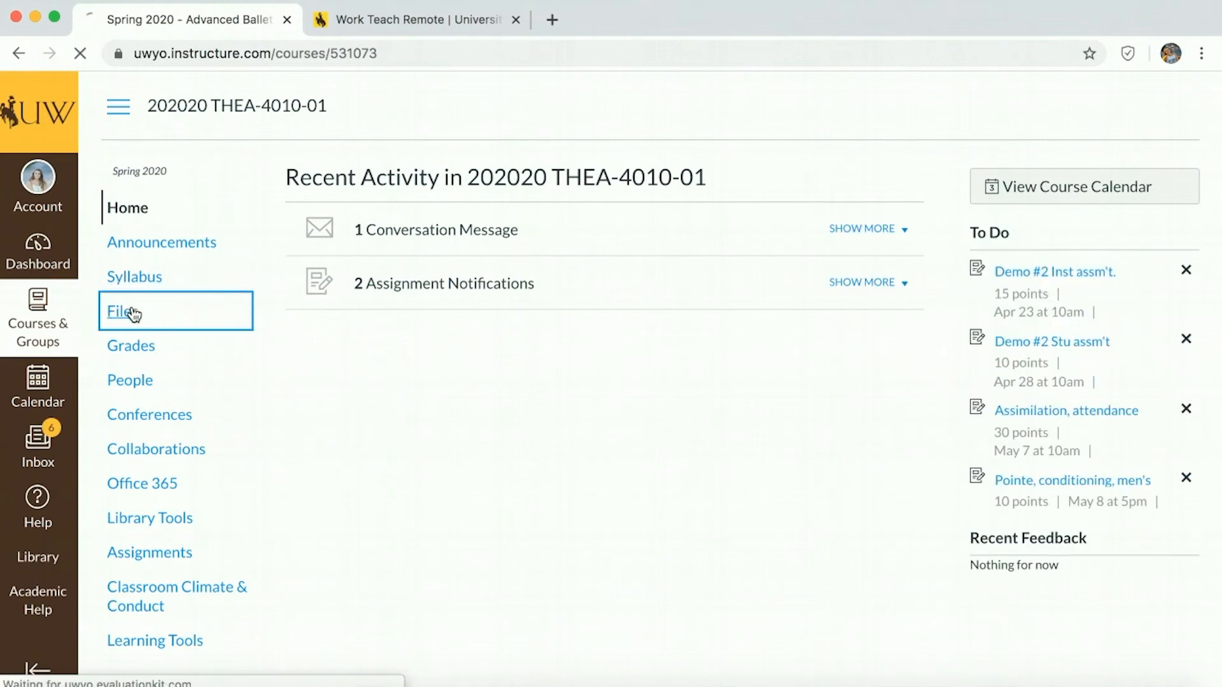
click(119, 312)
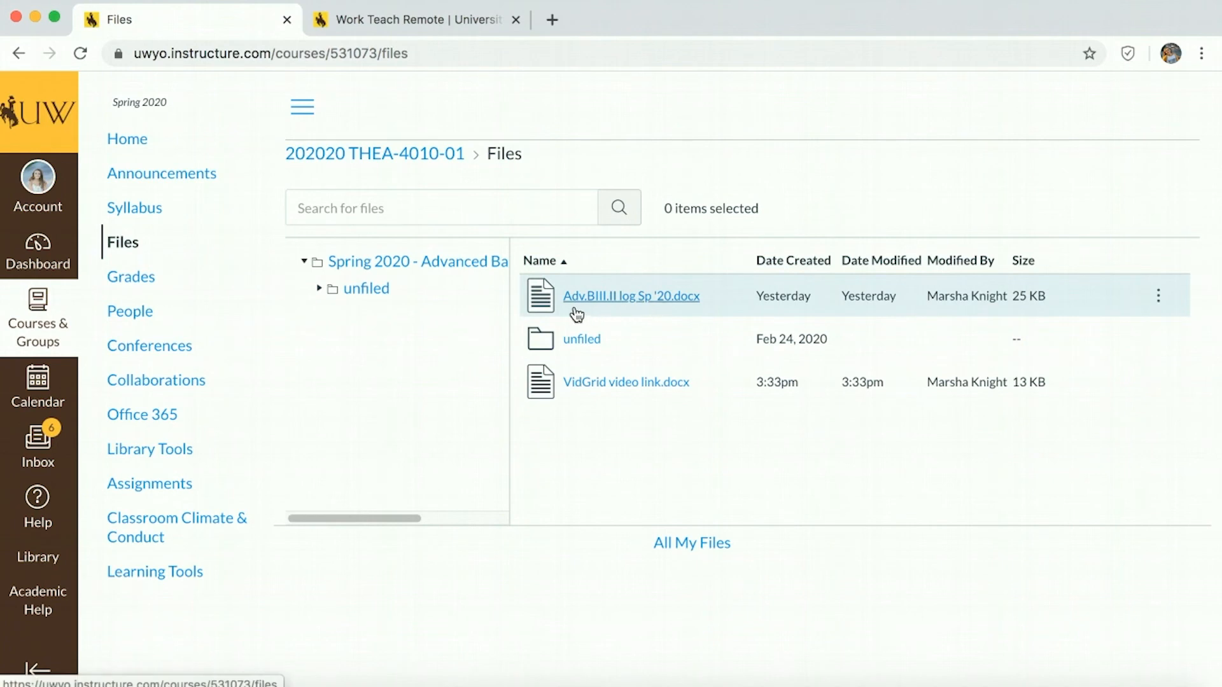
mouse_move(656, 311)
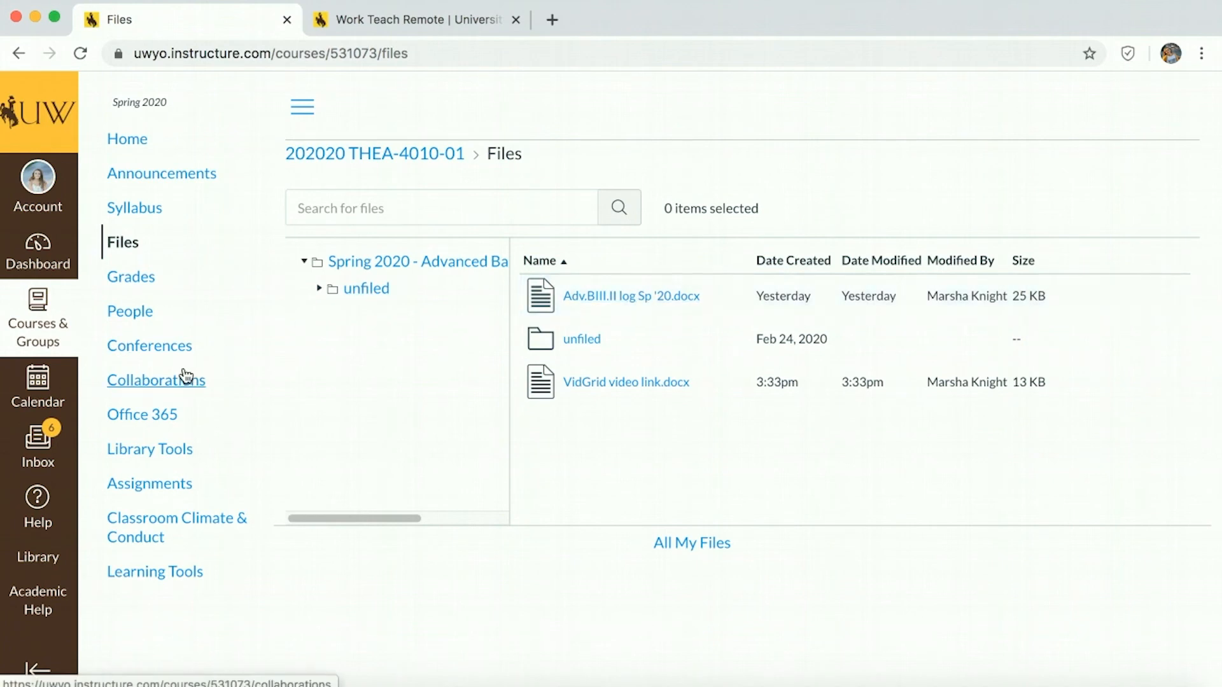
mouse_move(155, 381)
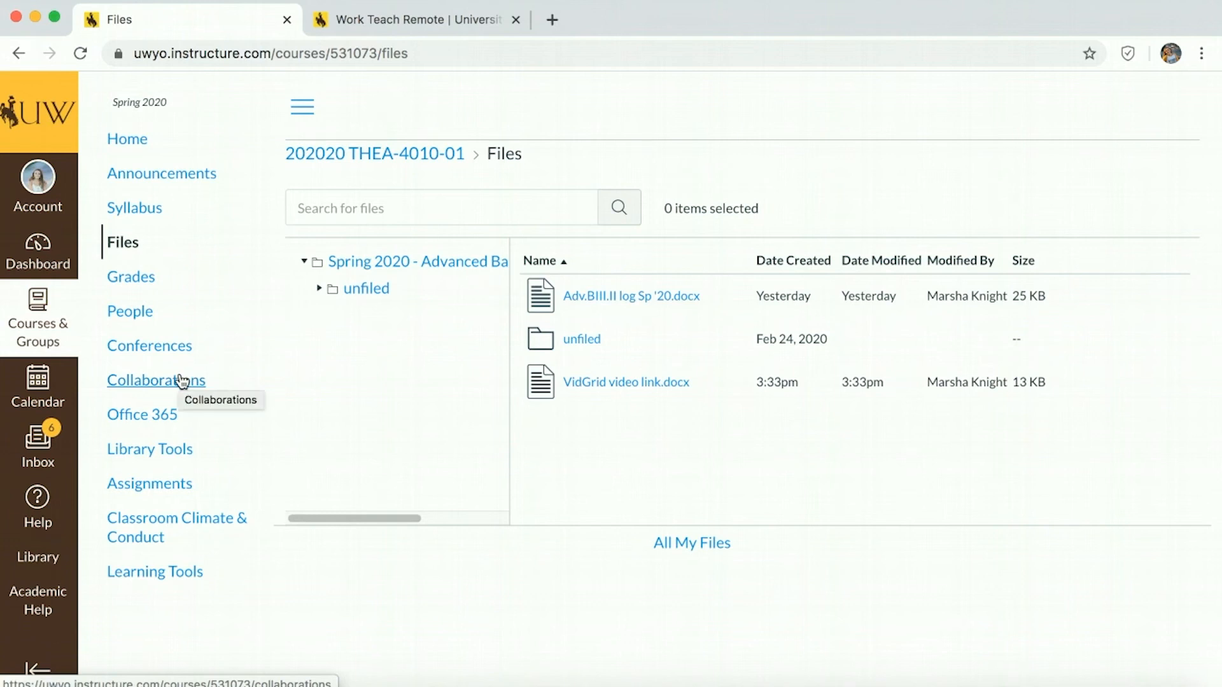
mouse_move(37, 507)
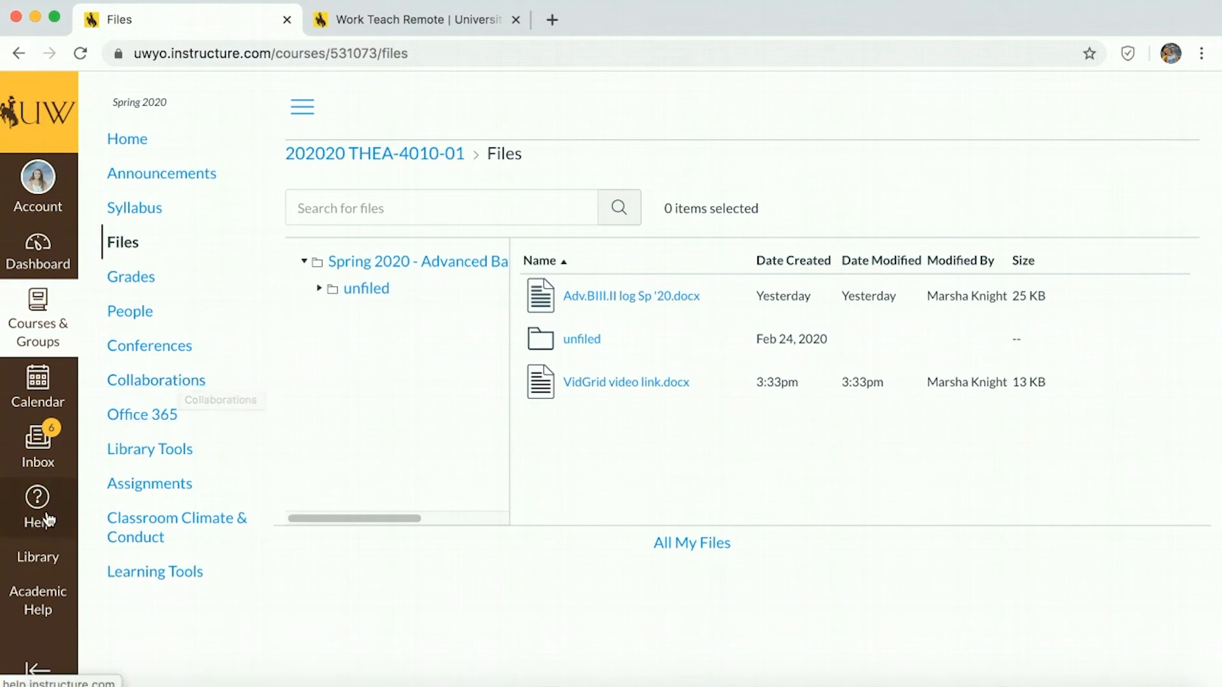
- Bring up the Help panel with support hotline, live chat, problem reports and Canvas Guides
click(37, 503)
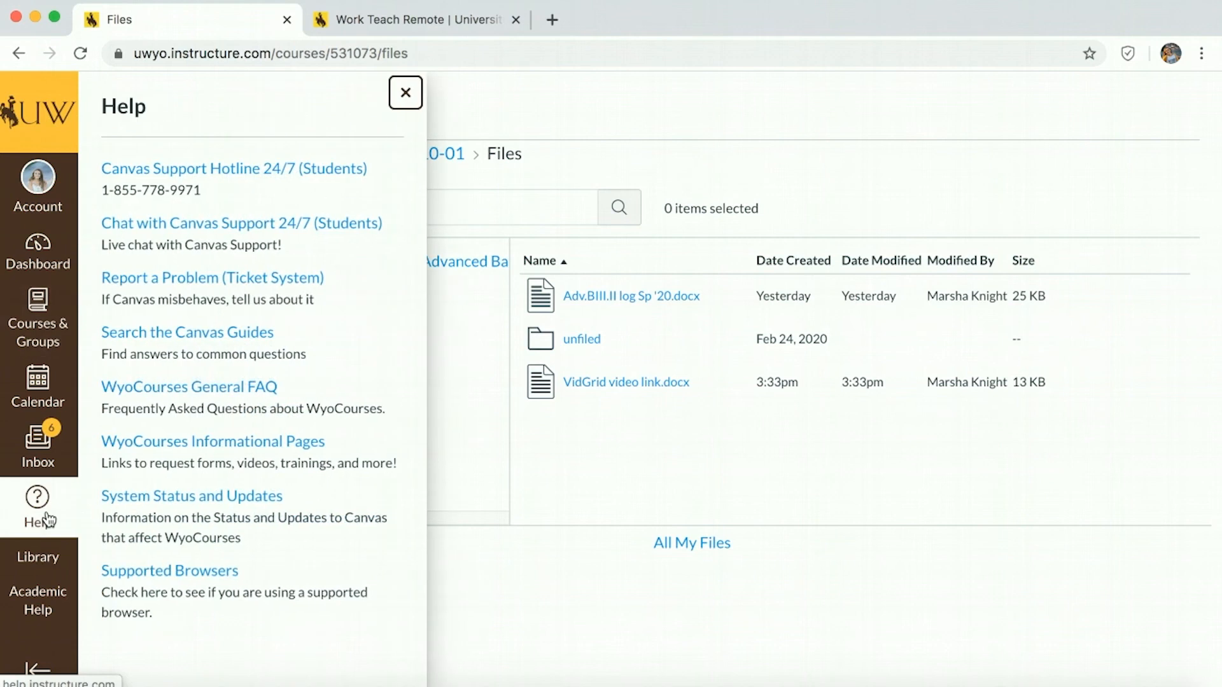
mouse_move(370, 199)
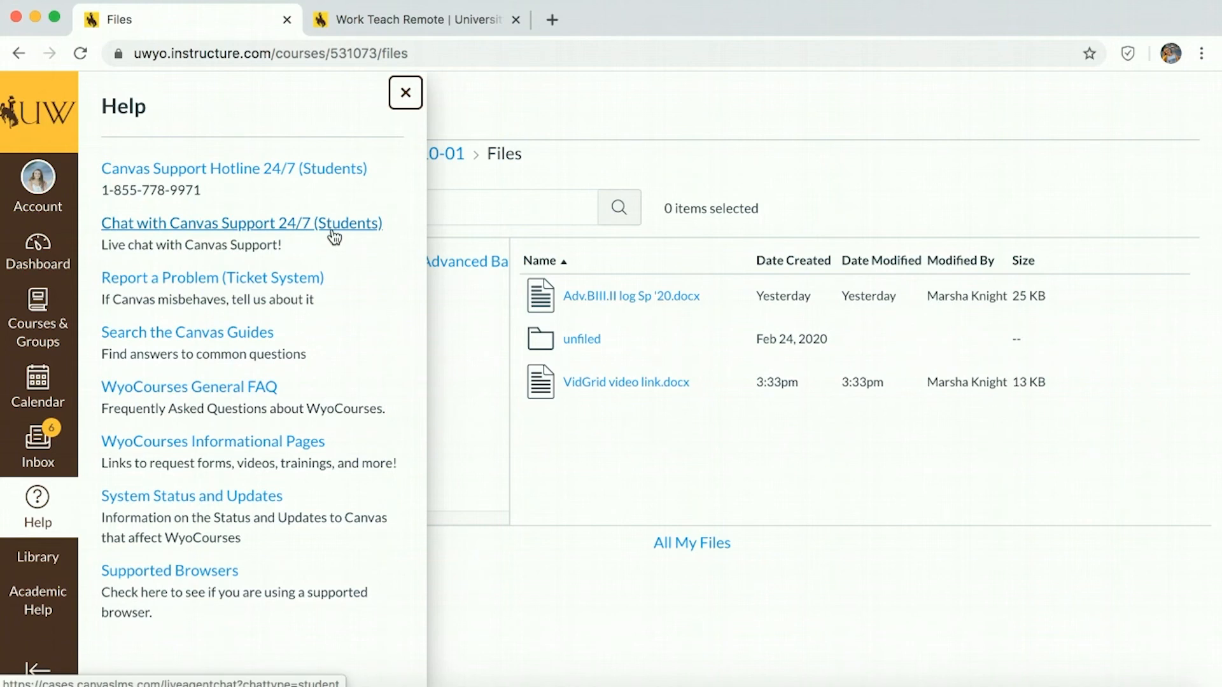
mouse_move(323, 378)
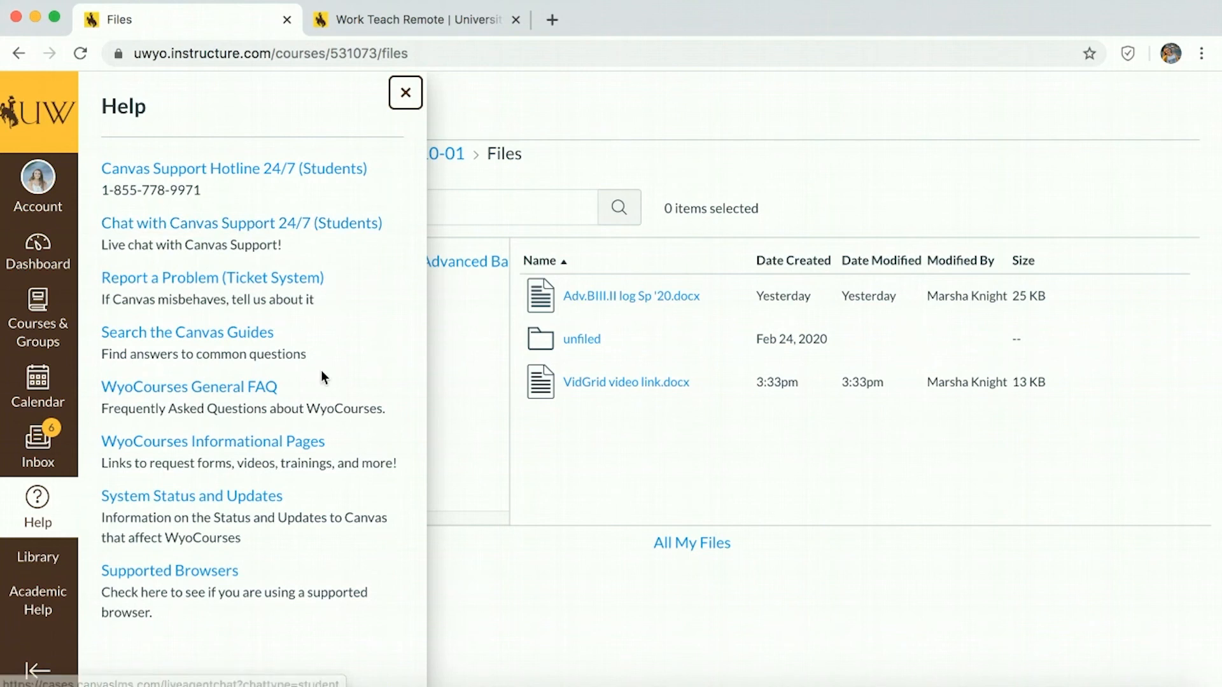
mouse_move(348, 251)
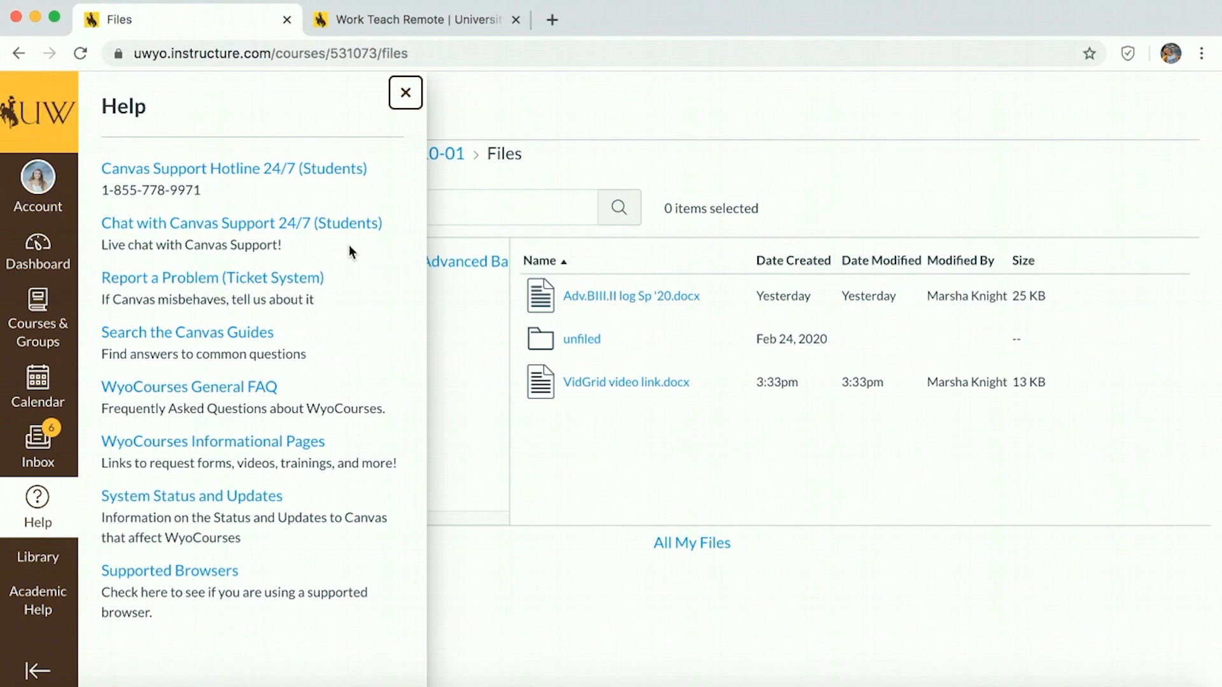
mouse_move(425, 304)
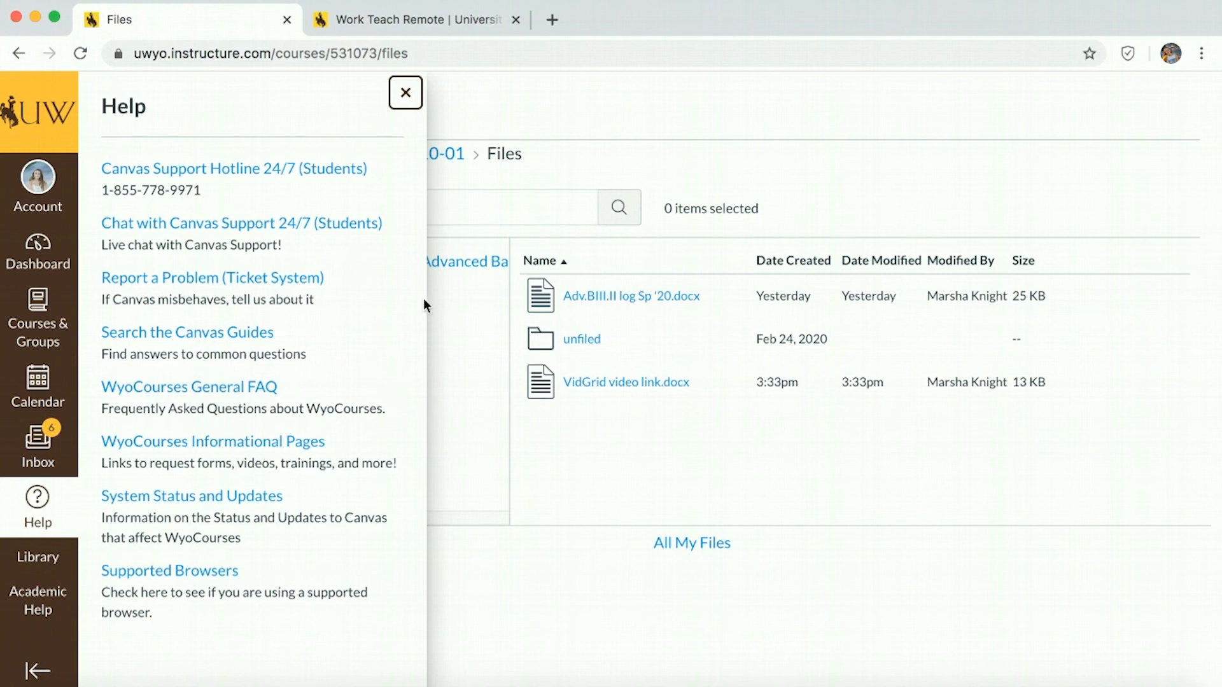